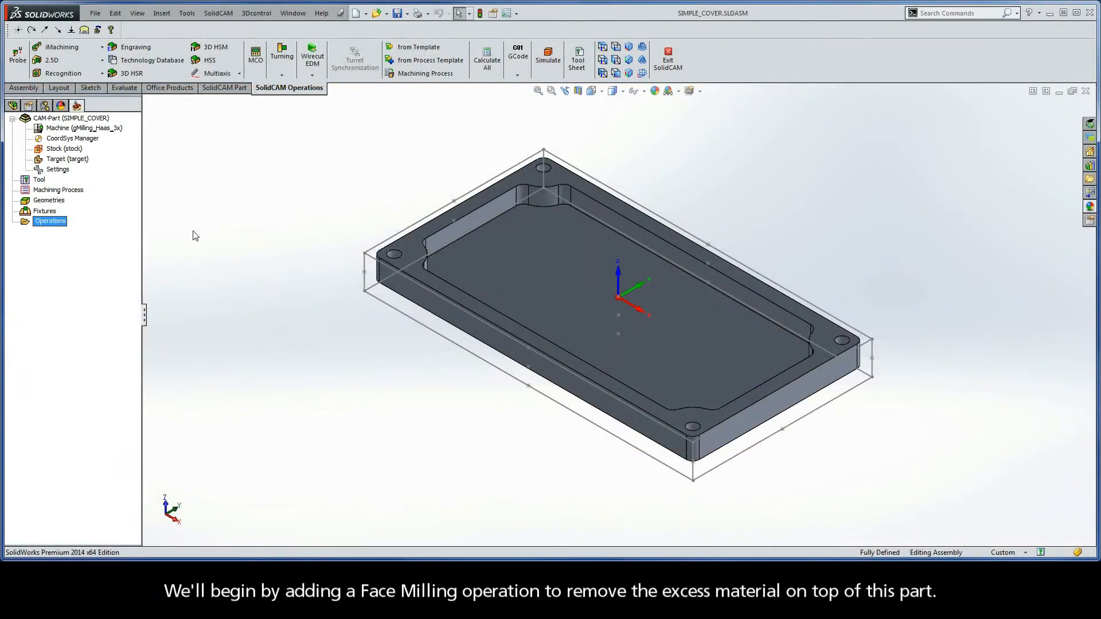
pyautogui.moveTo(413, 252)
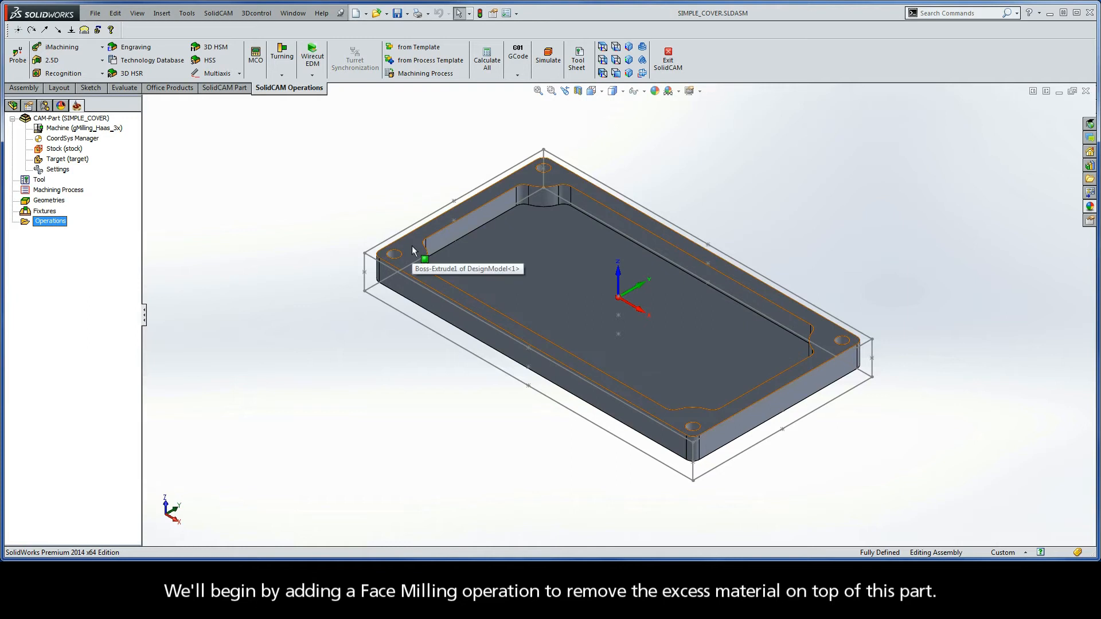
# Show the add-operation choices from Operations in the SolidCAM Manager
pyautogui.click(422, 253)
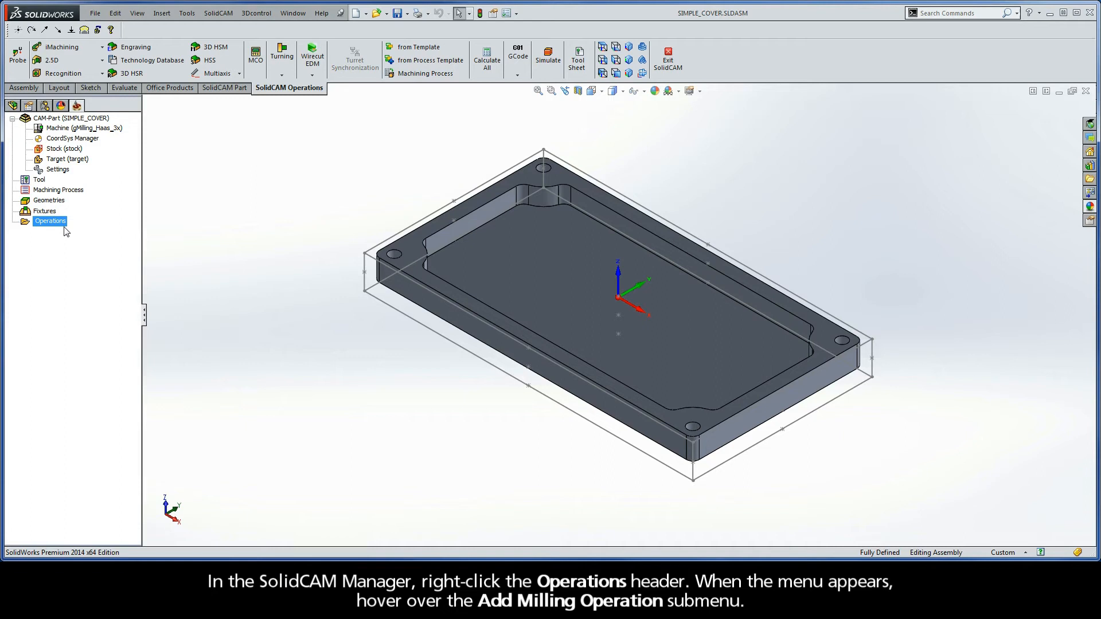
pyautogui.rightClick(51, 221)
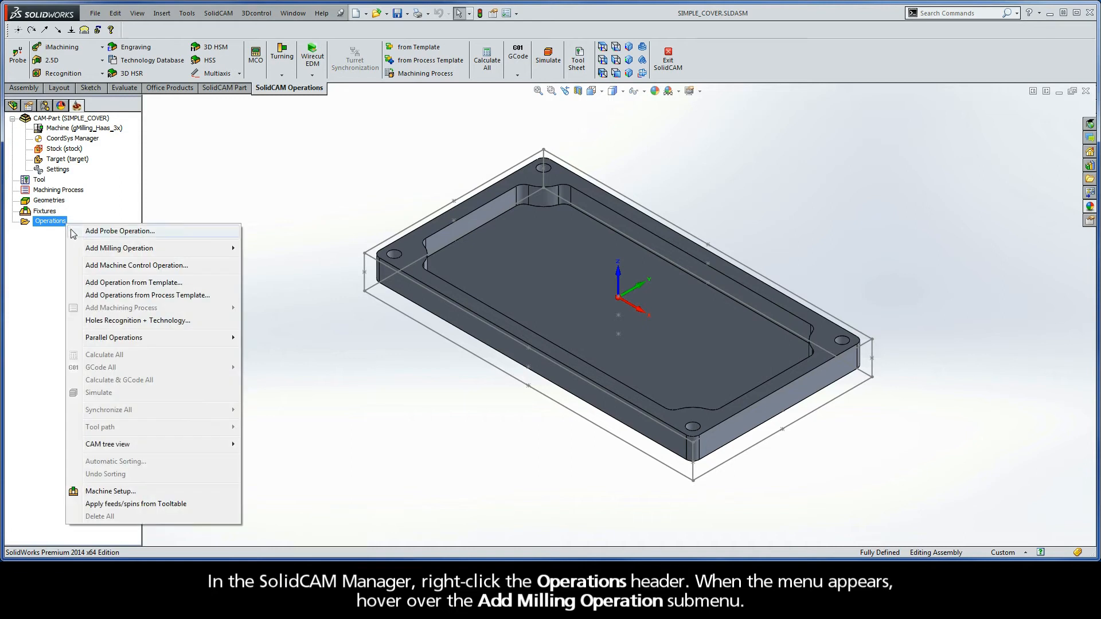
pyautogui.moveTo(118, 248)
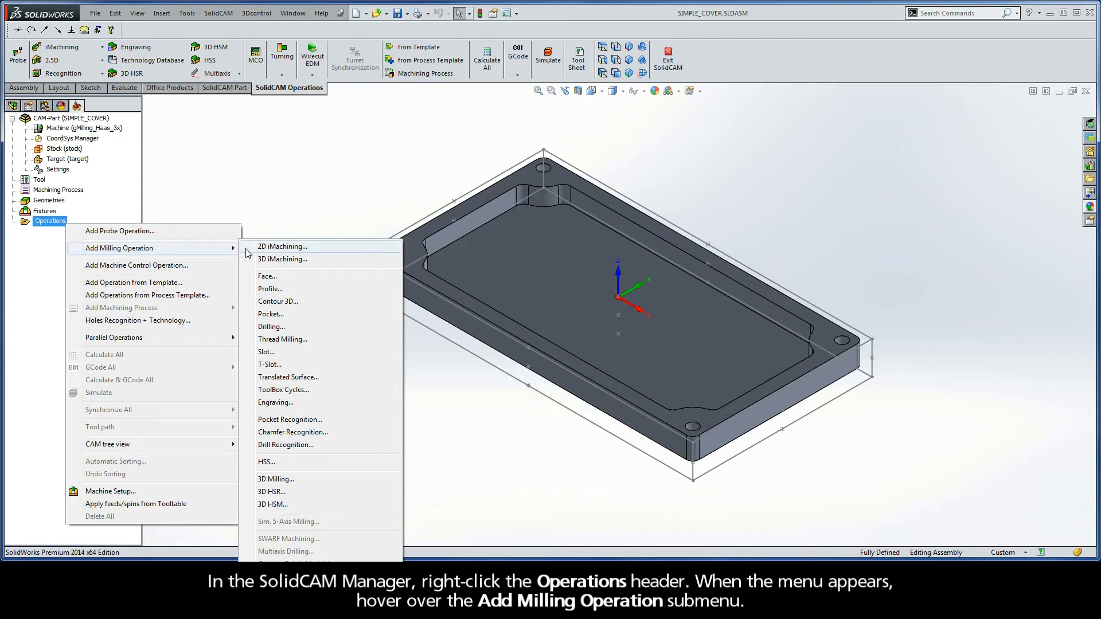
pyautogui.moveTo(267, 275)
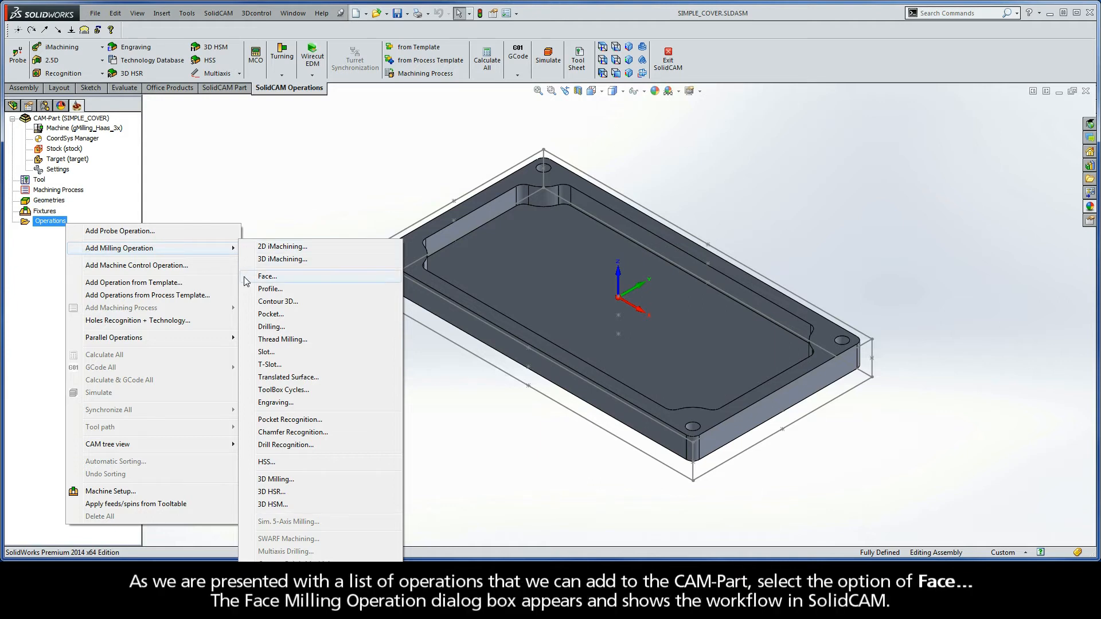
pyautogui.moveTo(278, 278)
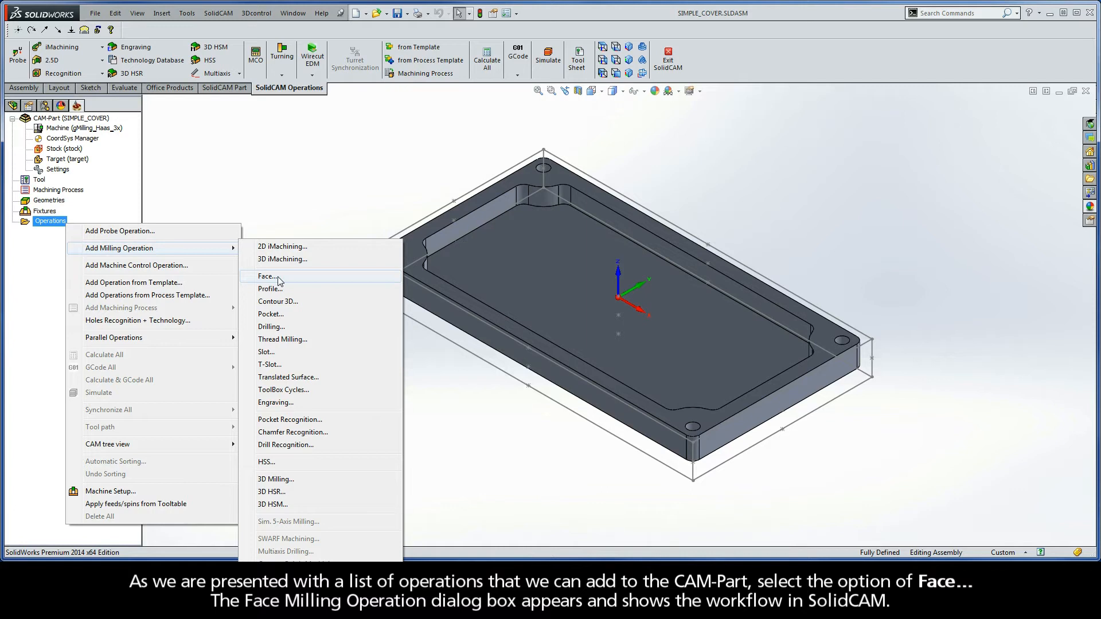
# Start a Face Milling operation and review its Tool, Levels, Technology and Link pages
pyautogui.click(266, 275)
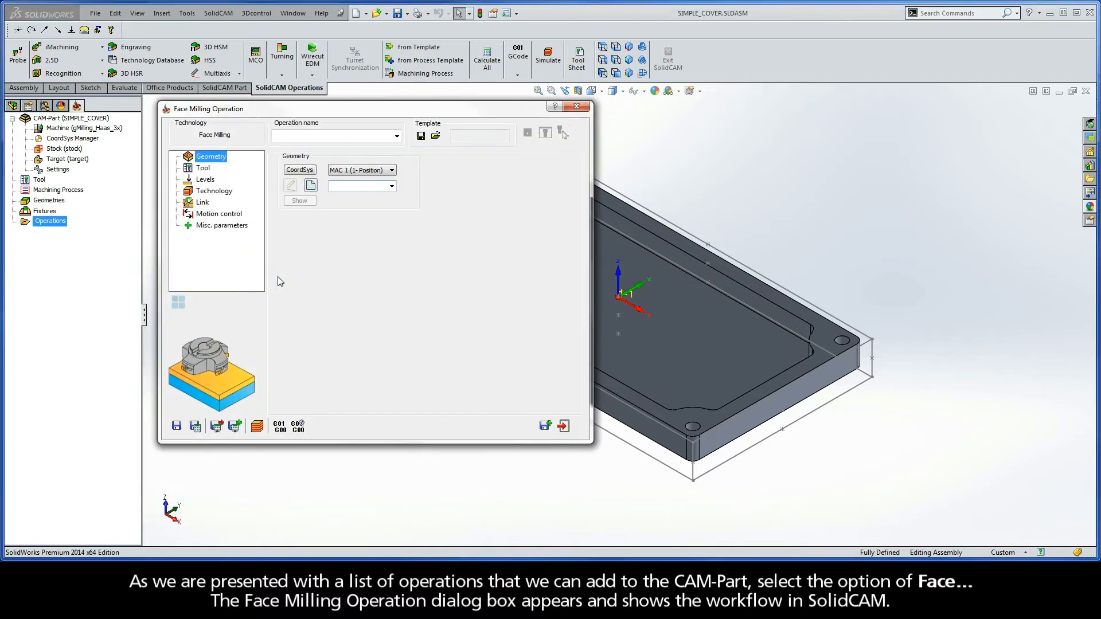
pyautogui.moveTo(218, 119)
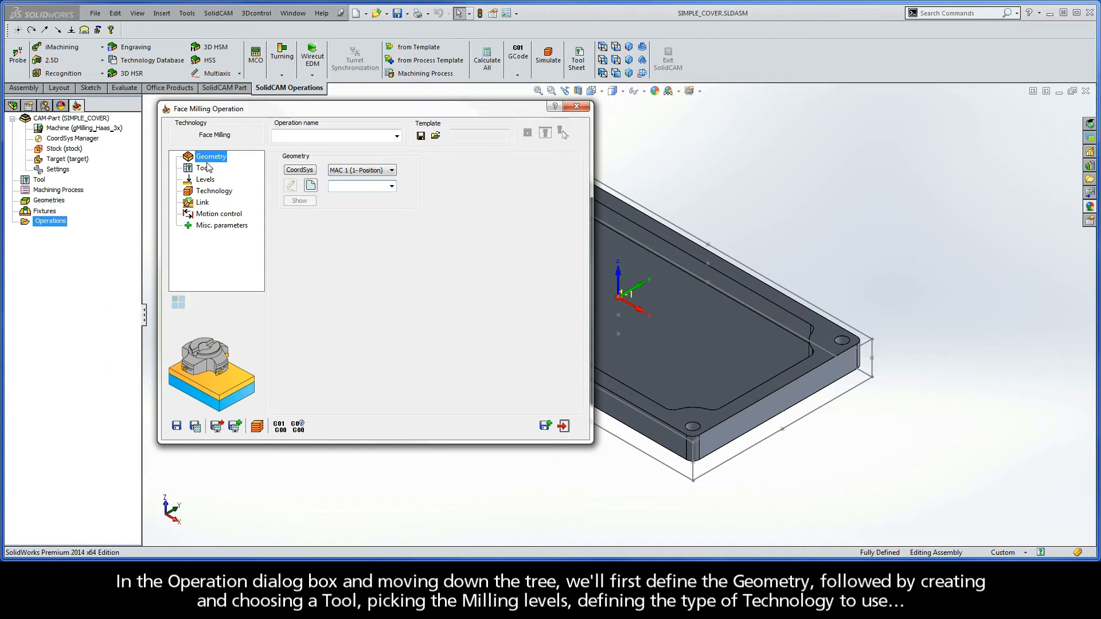
pyautogui.moveTo(229, 165)
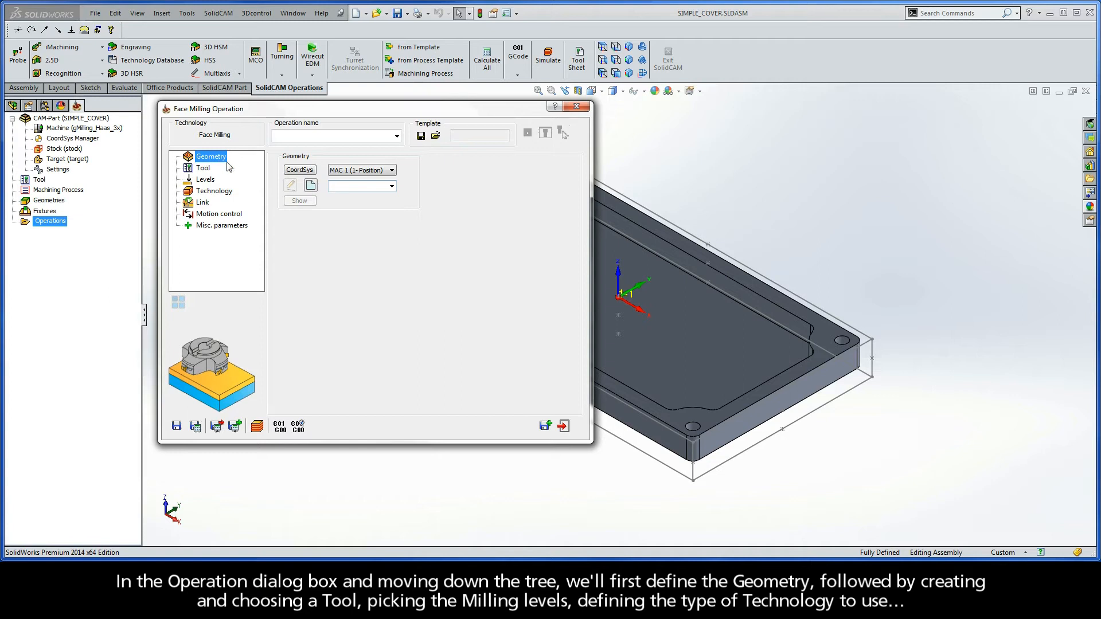
pyautogui.click(202, 167)
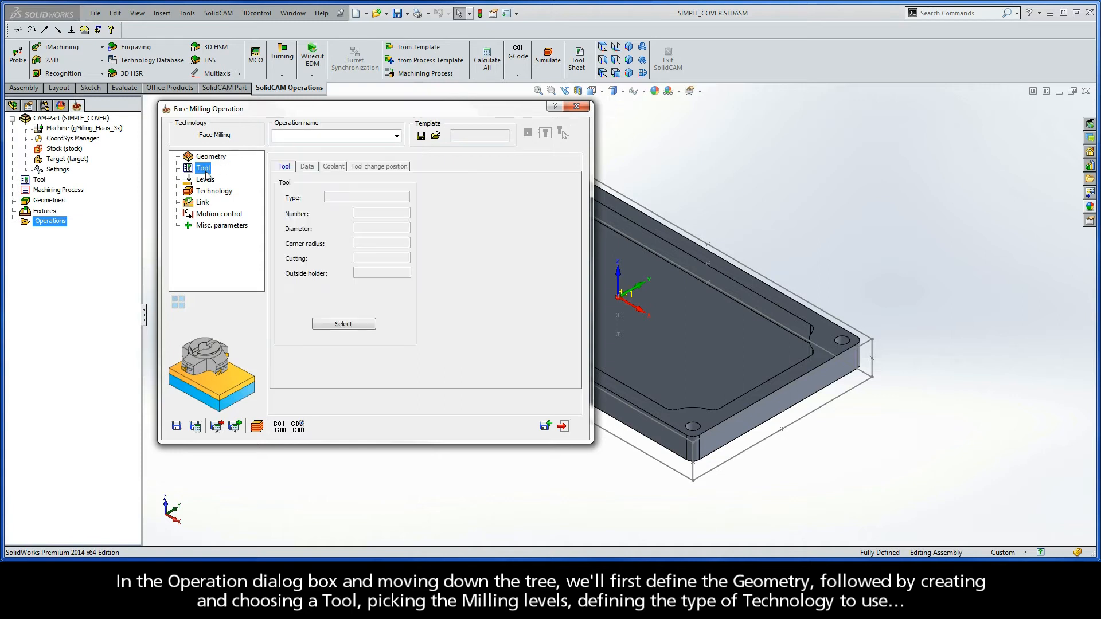
pyautogui.click(204, 179)
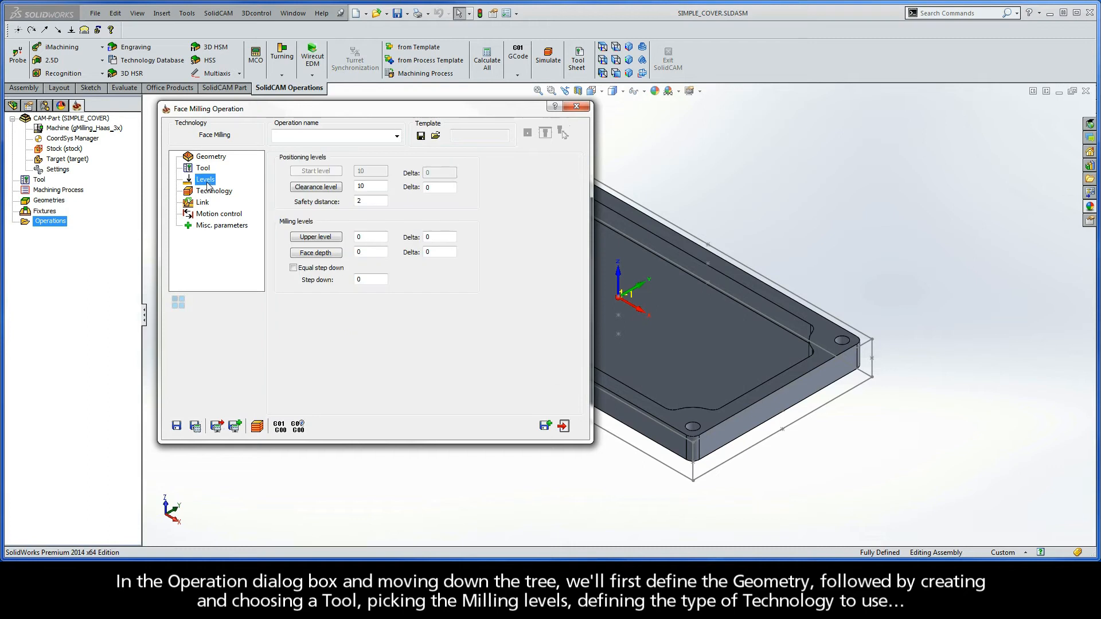
pyautogui.moveTo(206, 197)
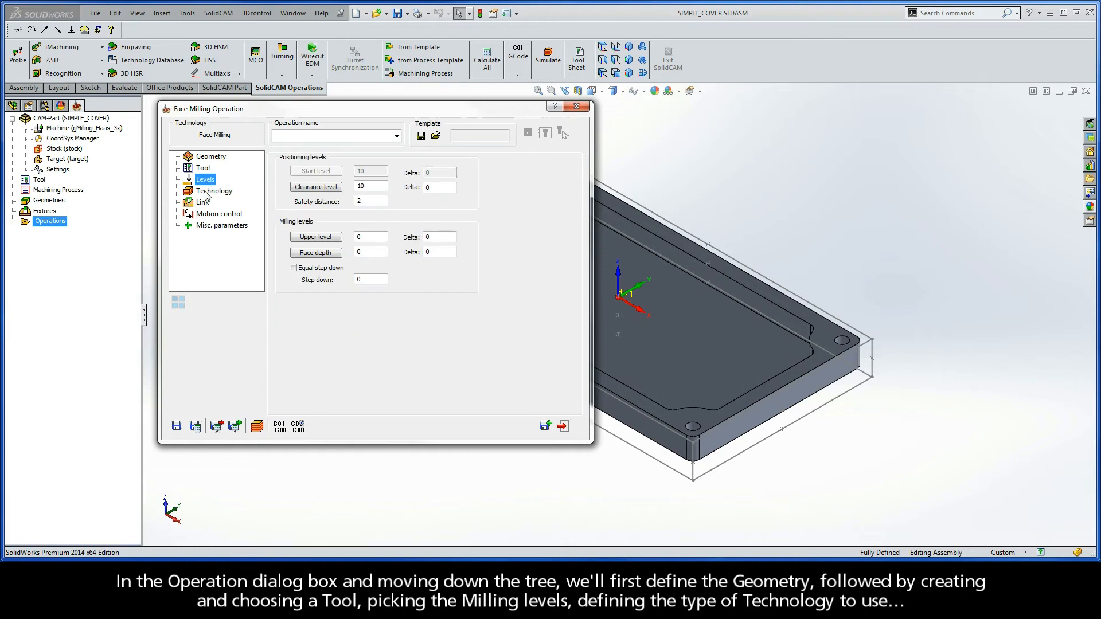
pyautogui.click(213, 190)
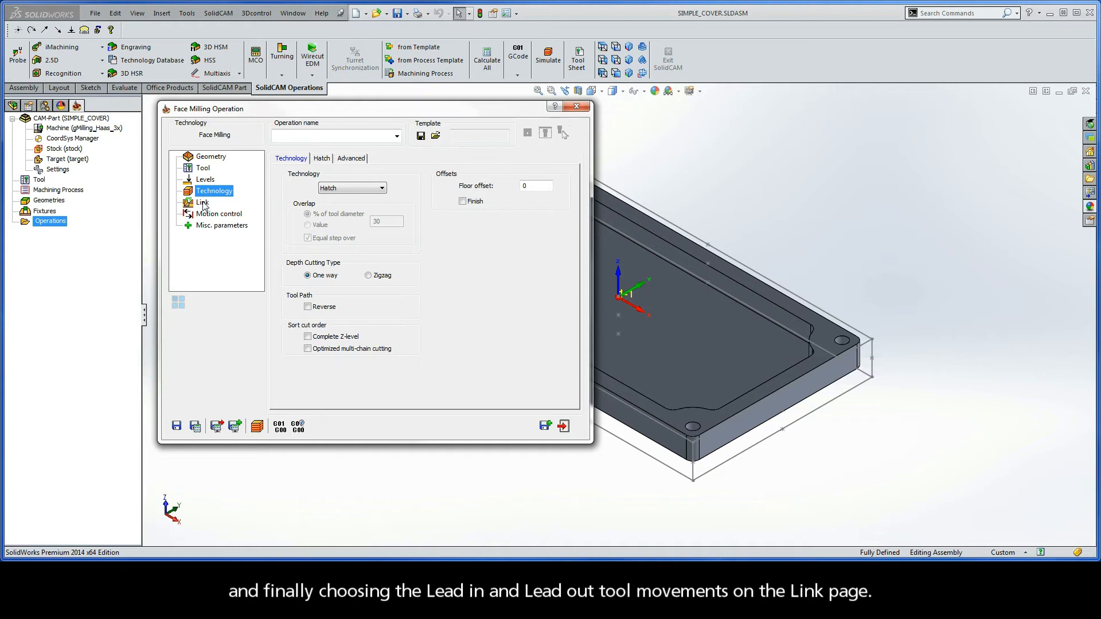
pyautogui.click(202, 202)
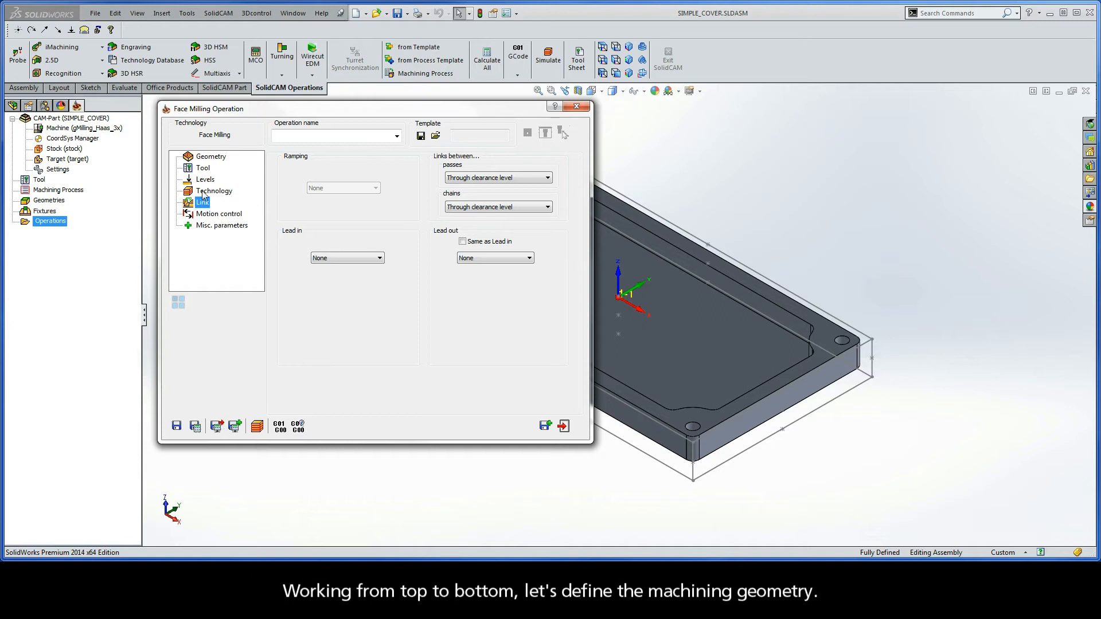
# Define geometry 'facemill' from the target as base geometry, naming the operation FM_facemill
pyautogui.click(211, 156)
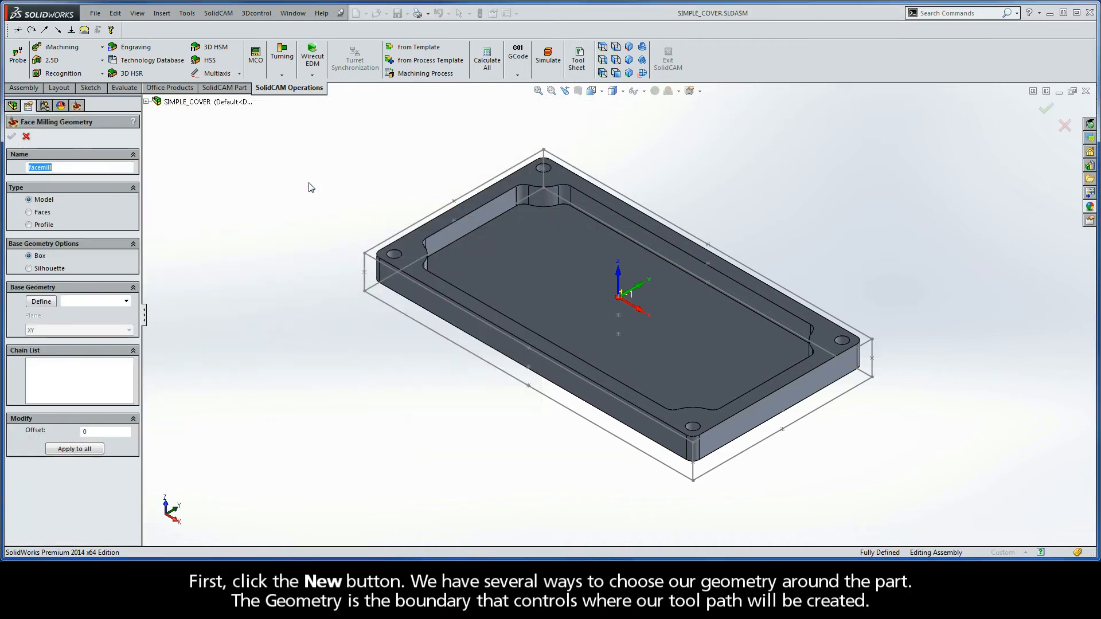
pyautogui.moveTo(213, 195)
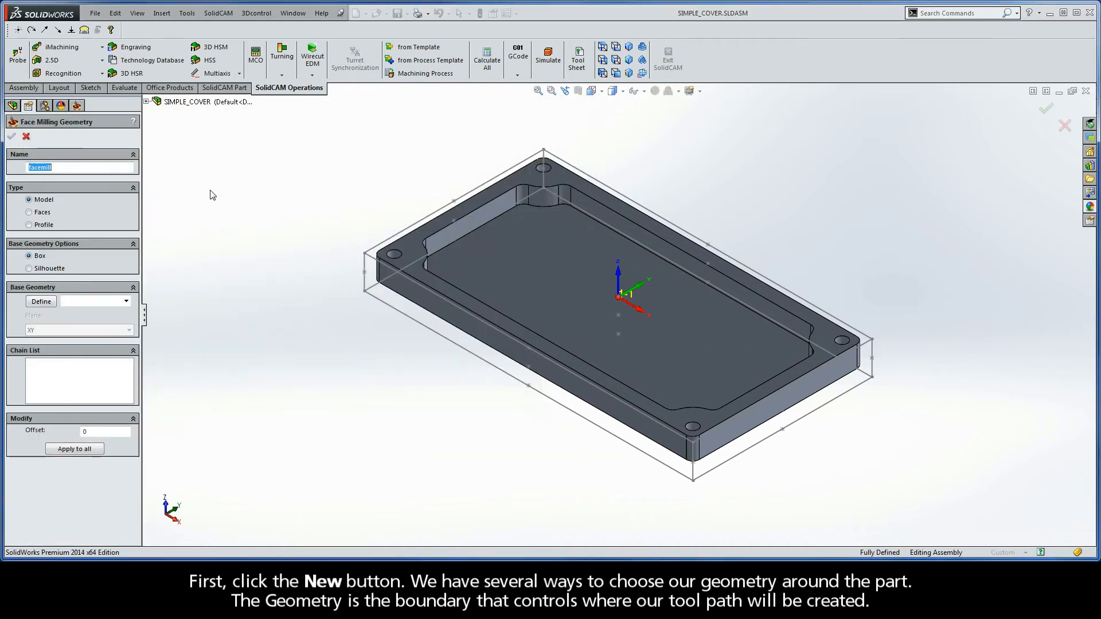
pyautogui.moveTo(30, 213)
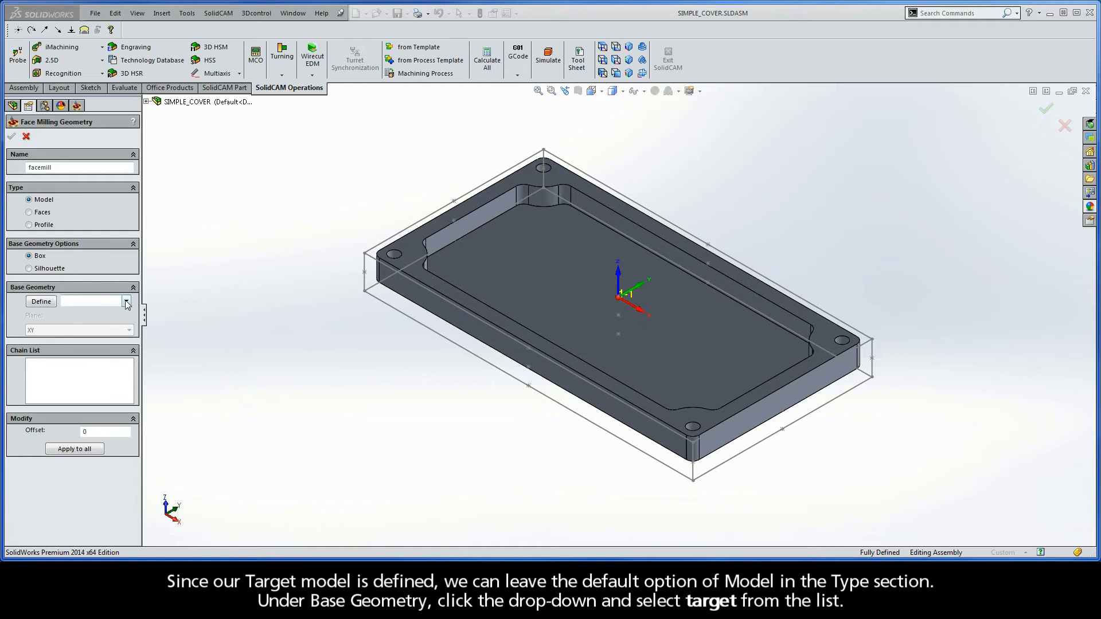
pyautogui.click(127, 301)
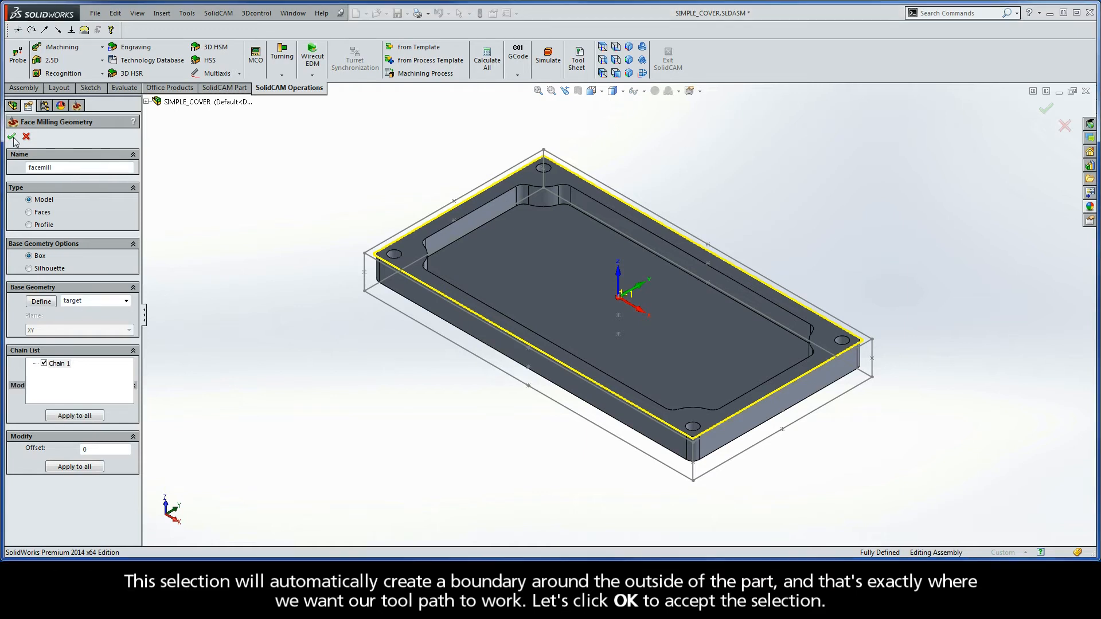
pyautogui.click(9, 138)
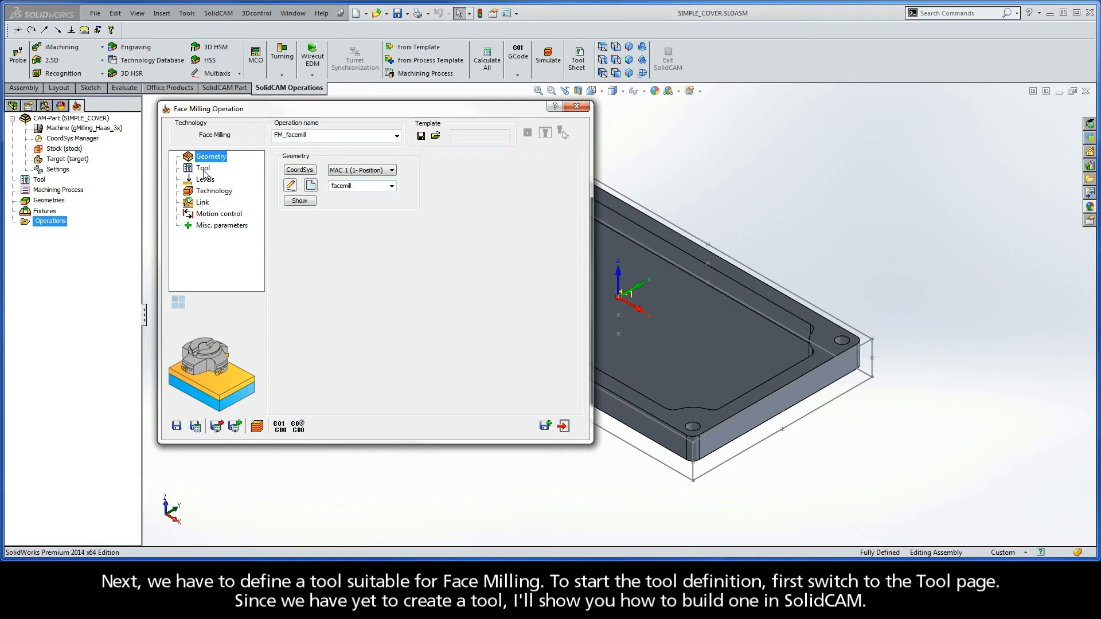
# Bring up the tool-choosing list for FM_facemill from the Tool page
pyautogui.click(202, 167)
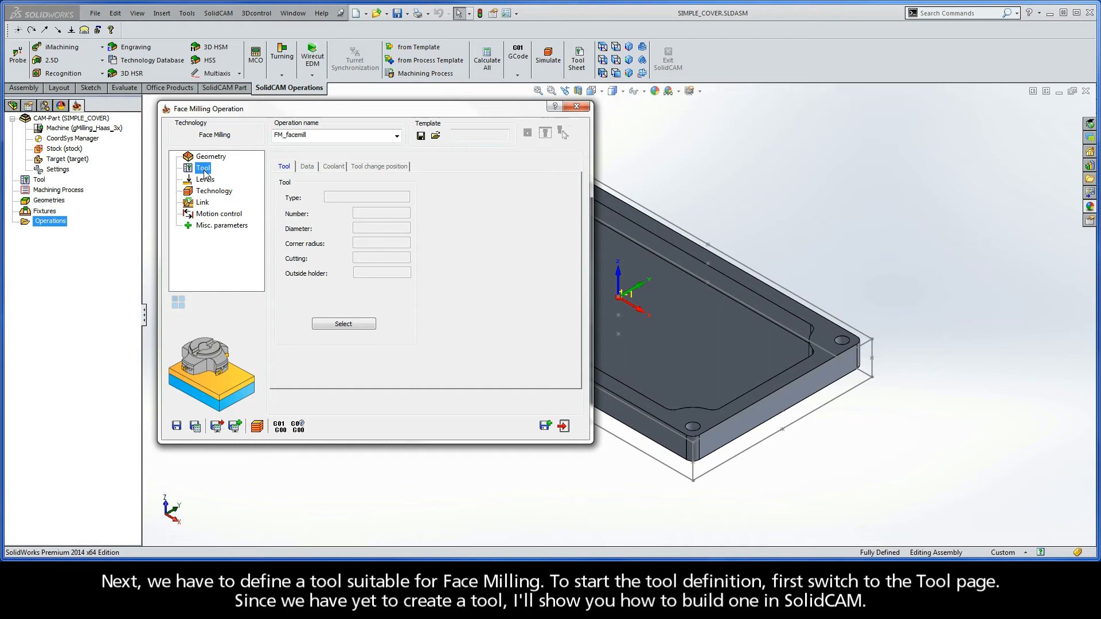
pyautogui.moveTo(250, 226)
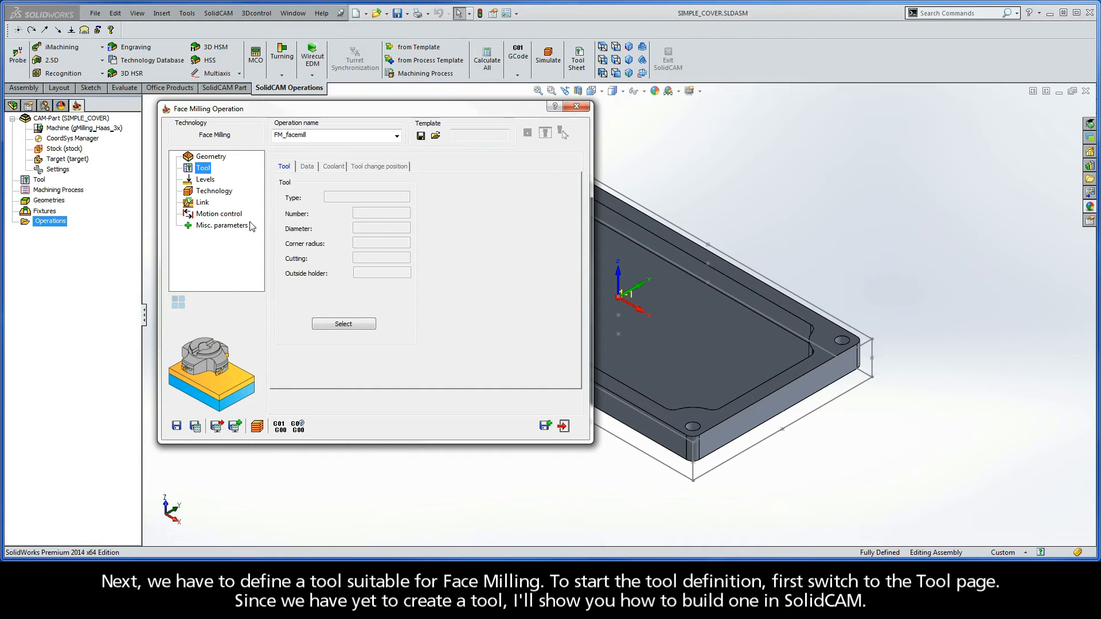
pyautogui.click(343, 324)
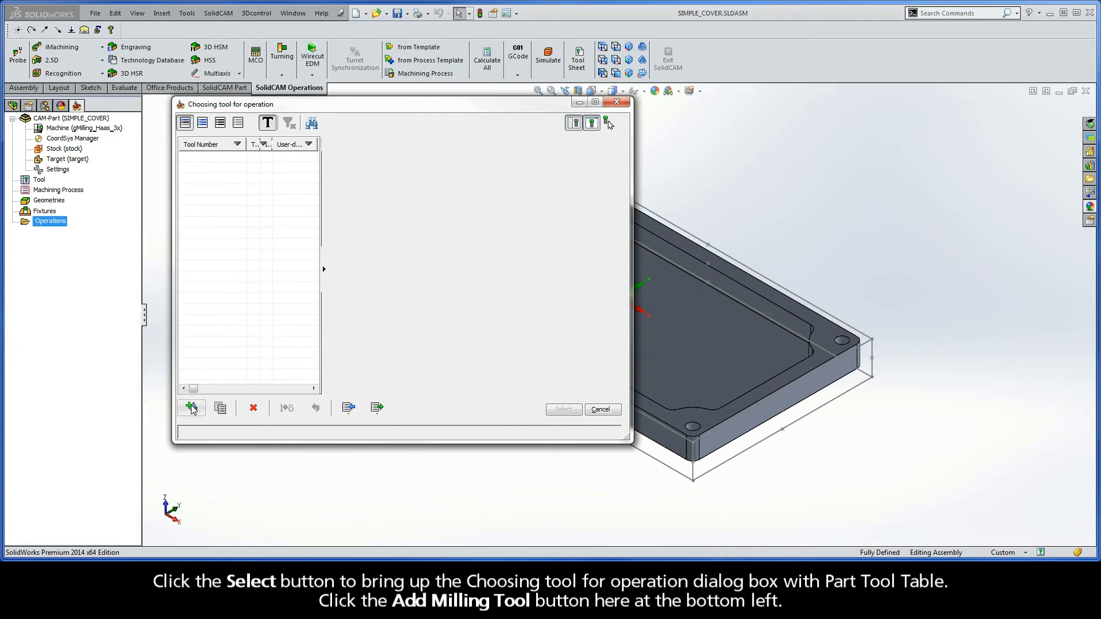
# Add a new FACE MILL as tool 1 in the part's tool table
pyautogui.click(192, 409)
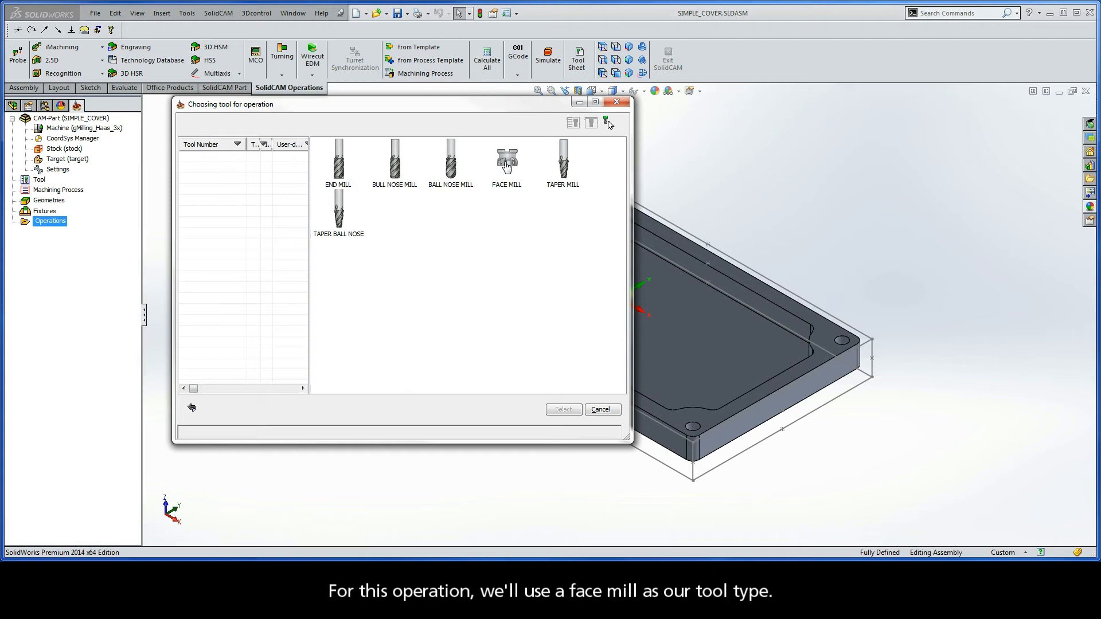
pyautogui.click(507, 161)
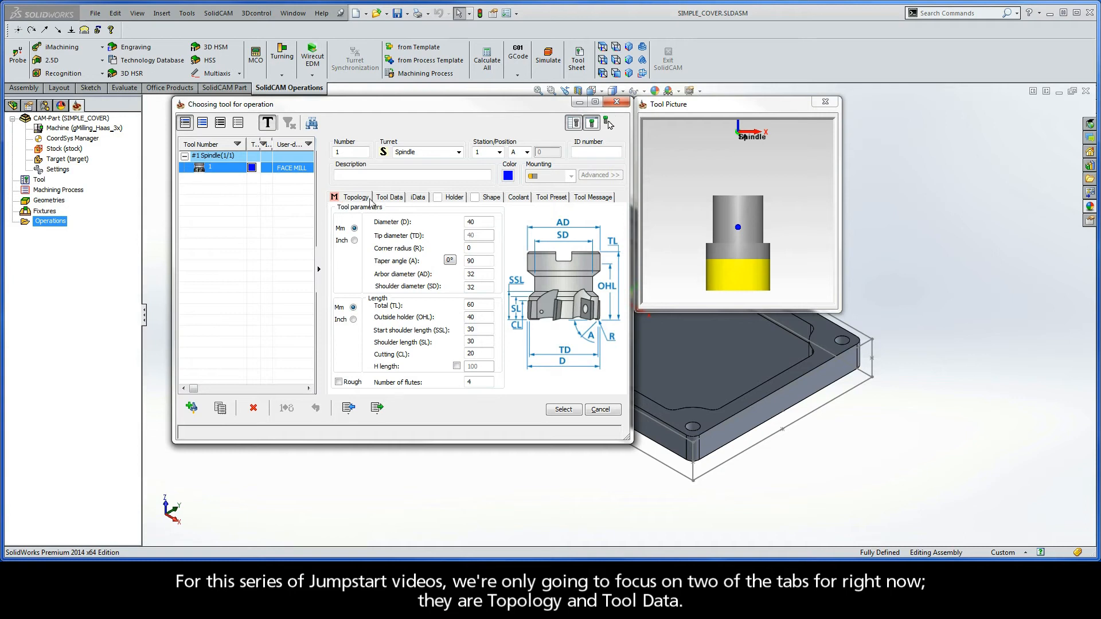
# Give the face mill mm units and a 100 mm diameter, leaving corner radius and arbor at defaults
pyautogui.click(390, 197)
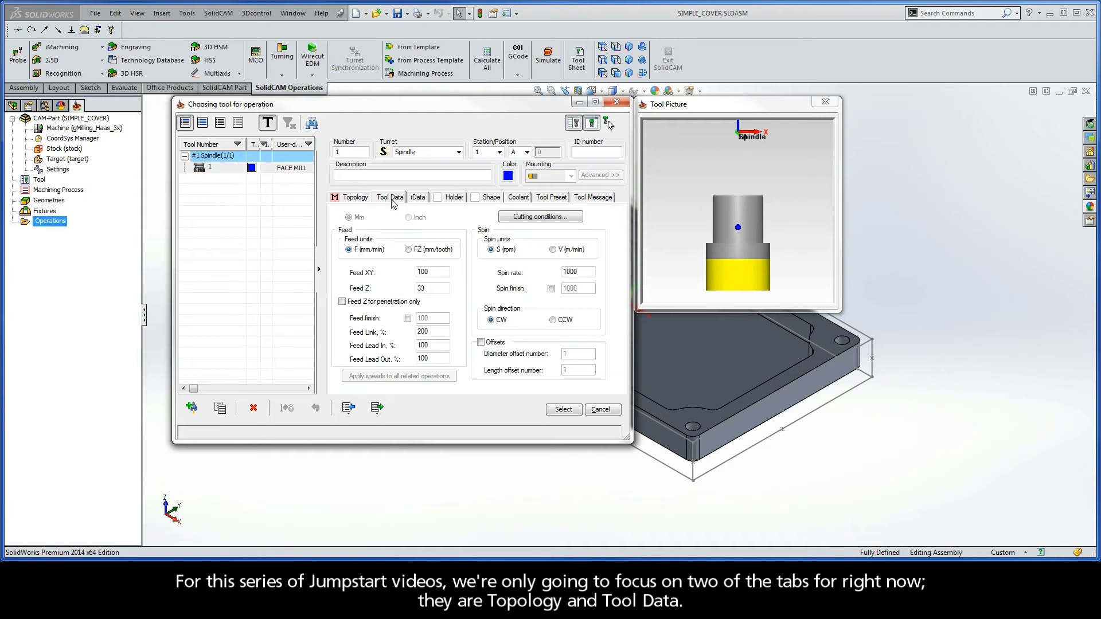
pyautogui.click(355, 197)
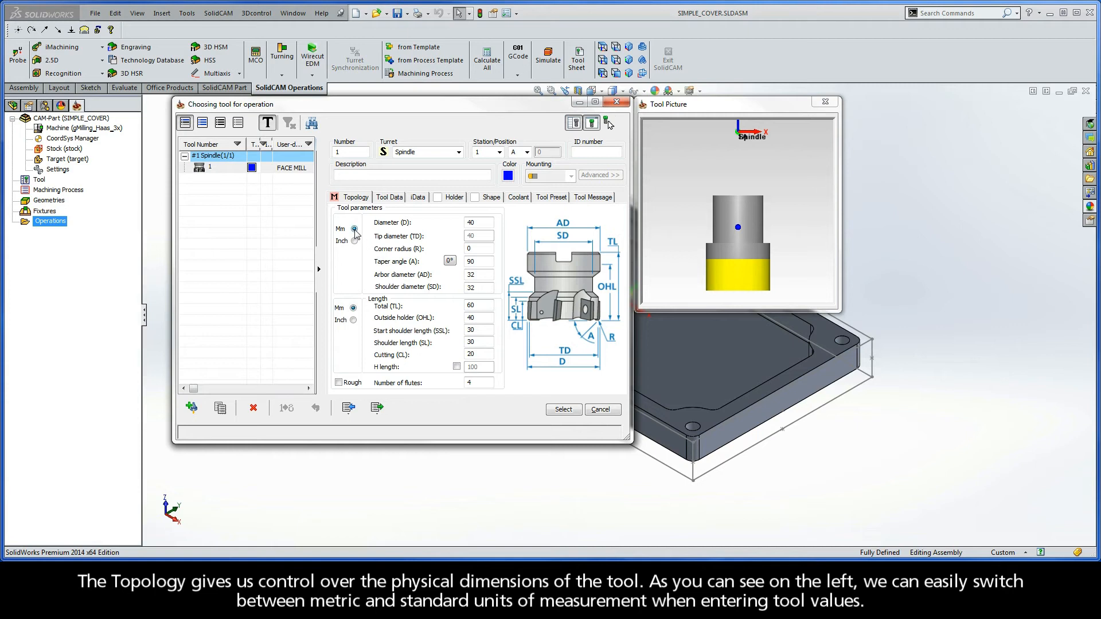
pyautogui.click(354, 241)
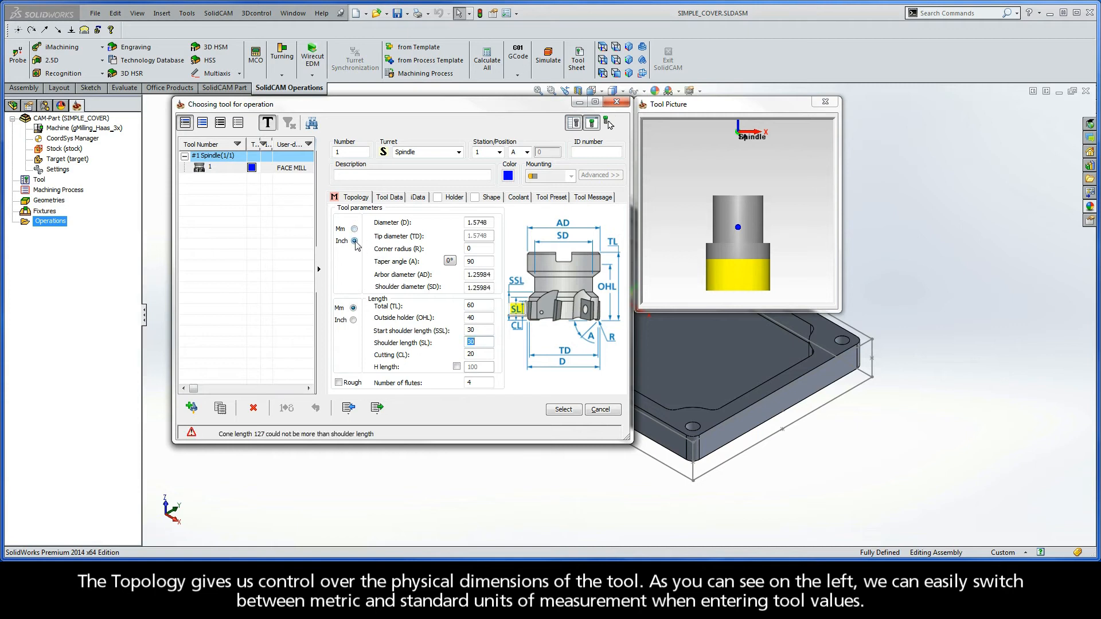
pyautogui.click(353, 229)
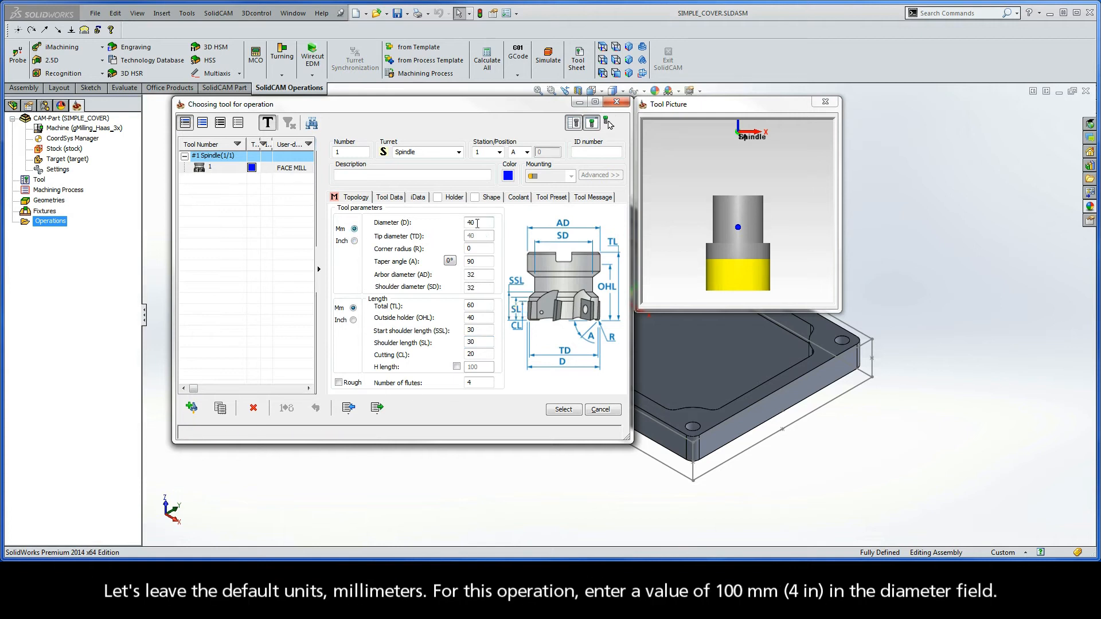
pyautogui.click(479, 223)
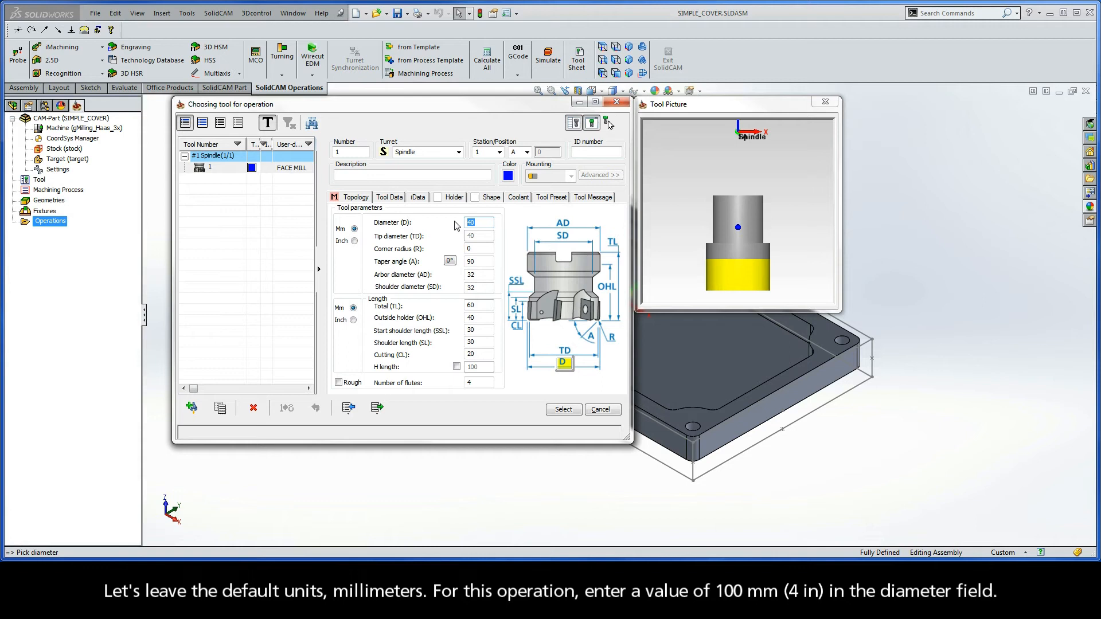
pyautogui.write('100')
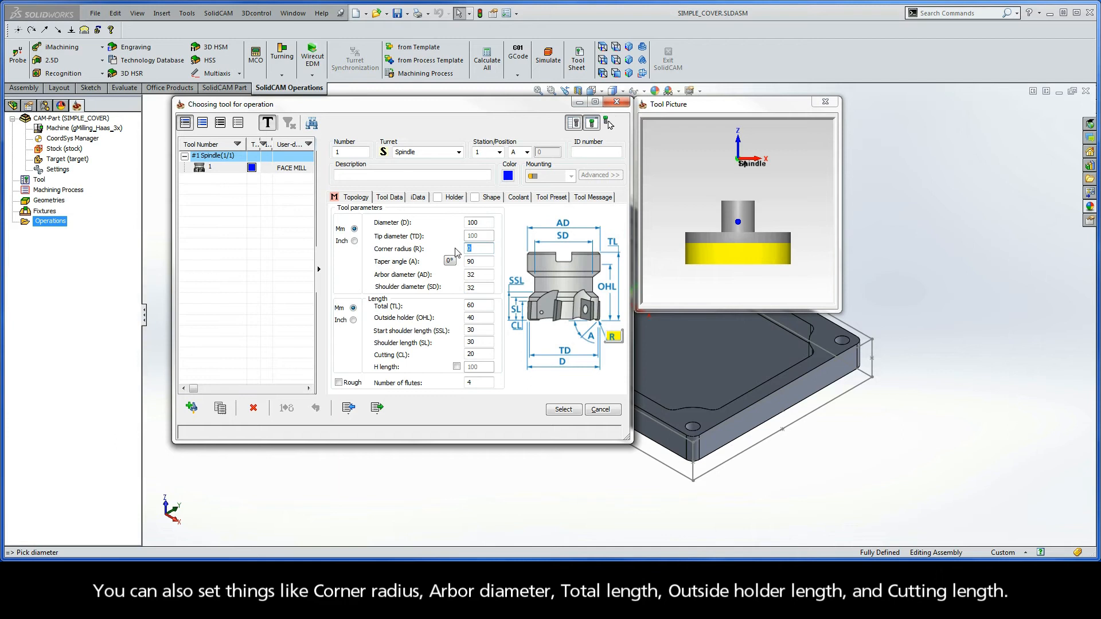
pyautogui.click(478, 276)
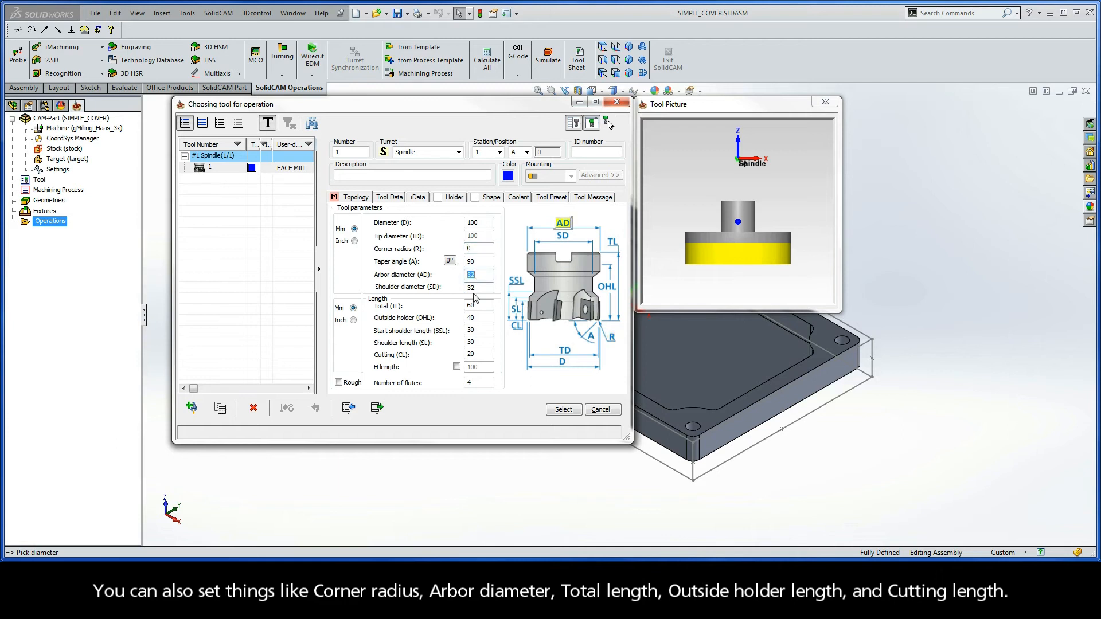
pyautogui.click(479, 317)
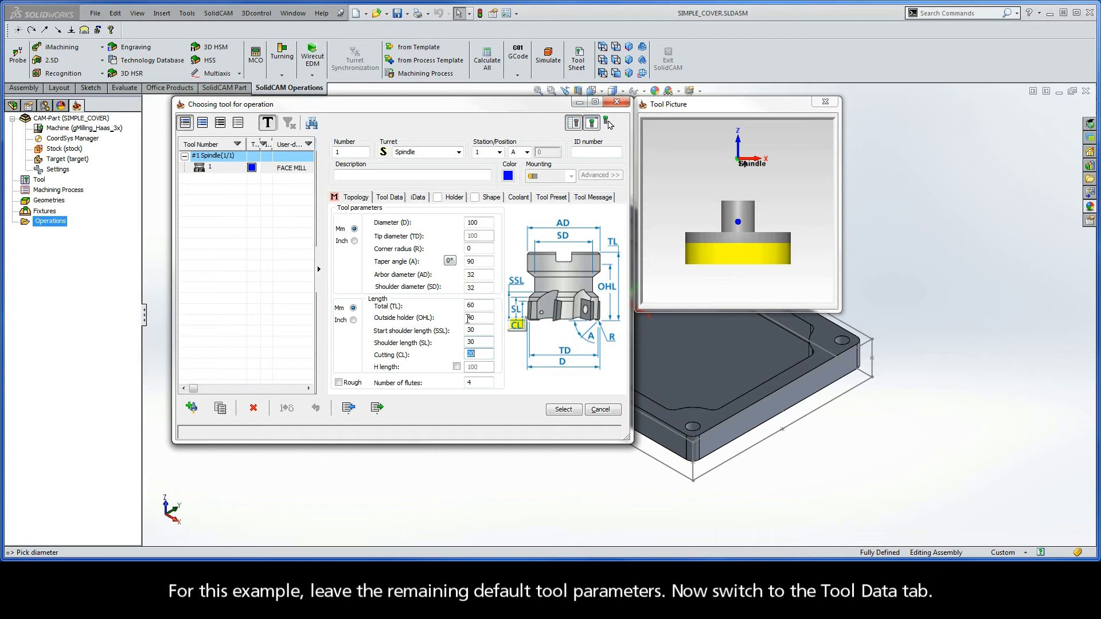
# Keep Feed XY 100, Feed Z 33 and 1000 rpm CW spin, and assign tool 1 to the operation
pyautogui.click(390, 198)
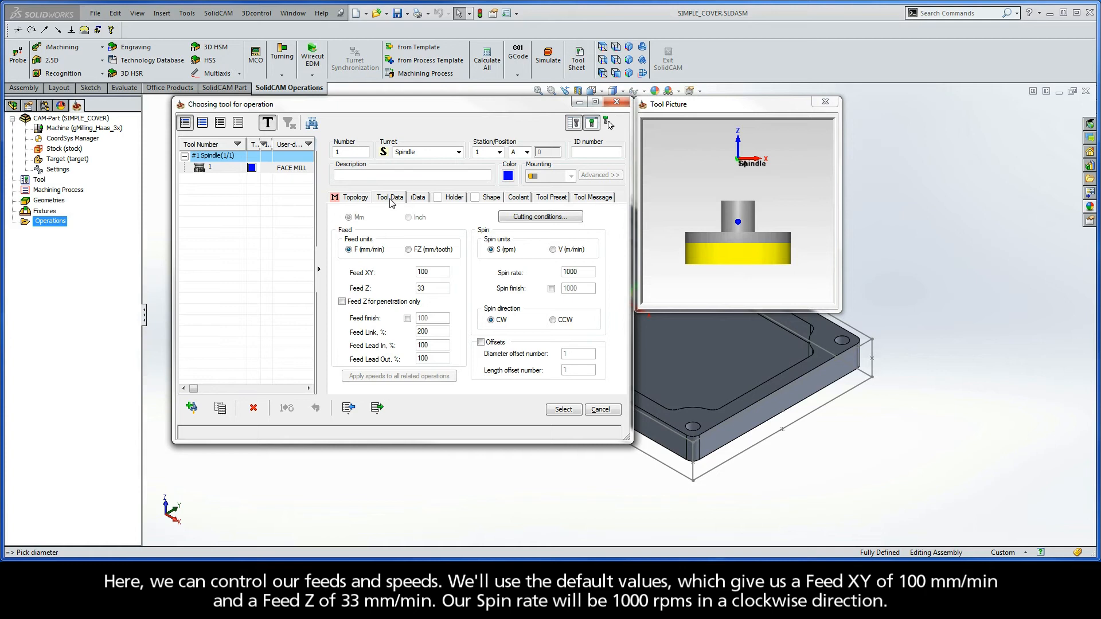
pyautogui.click(434, 272)
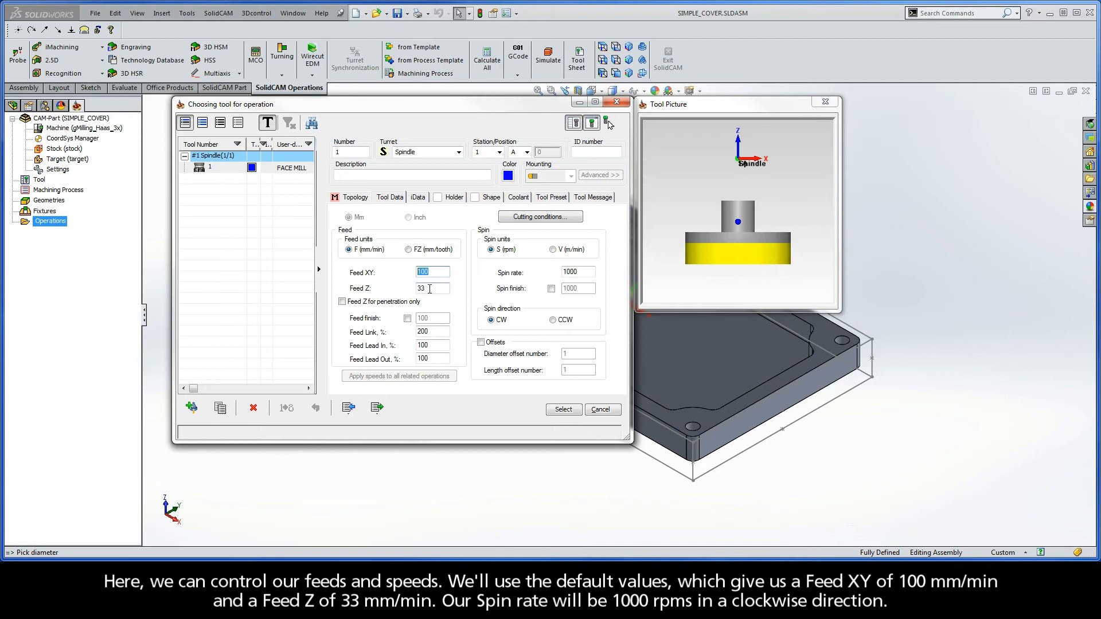
pyautogui.click(431, 289)
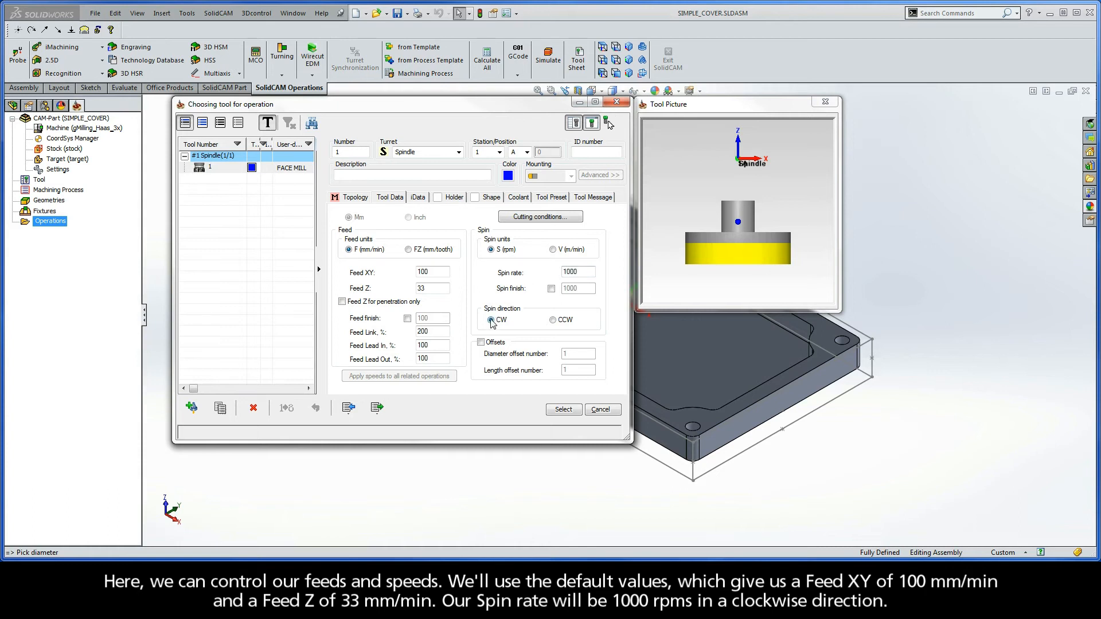
pyautogui.click(564, 410)
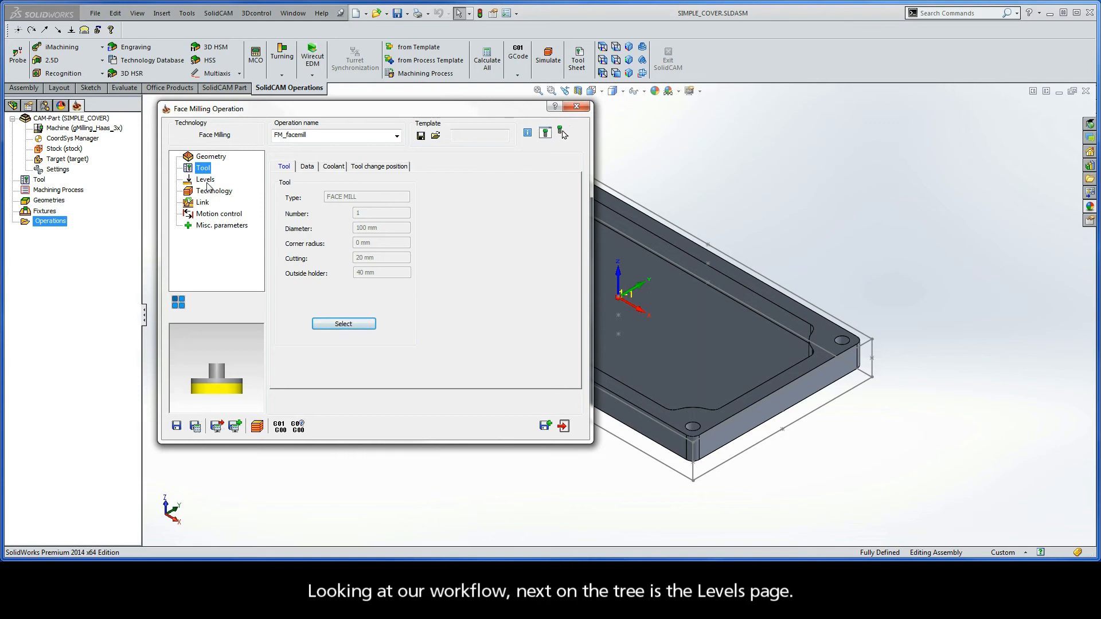
# Keep safety distance 2 and set the upper level to the stock box top corner (0.5)
pyautogui.click(204, 179)
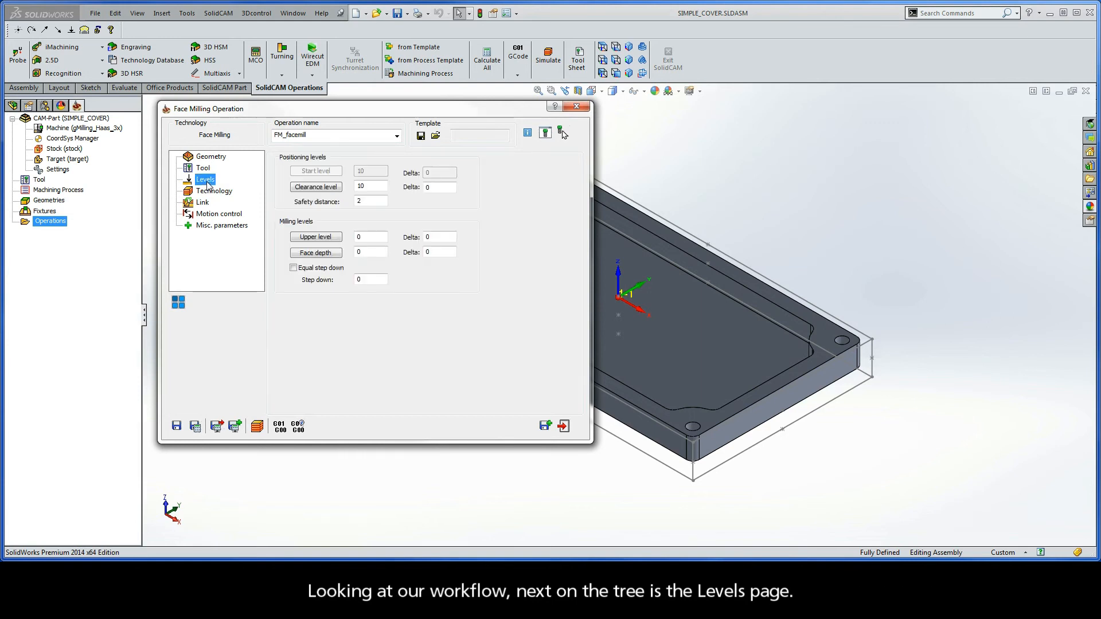
pyautogui.moveTo(281, 166)
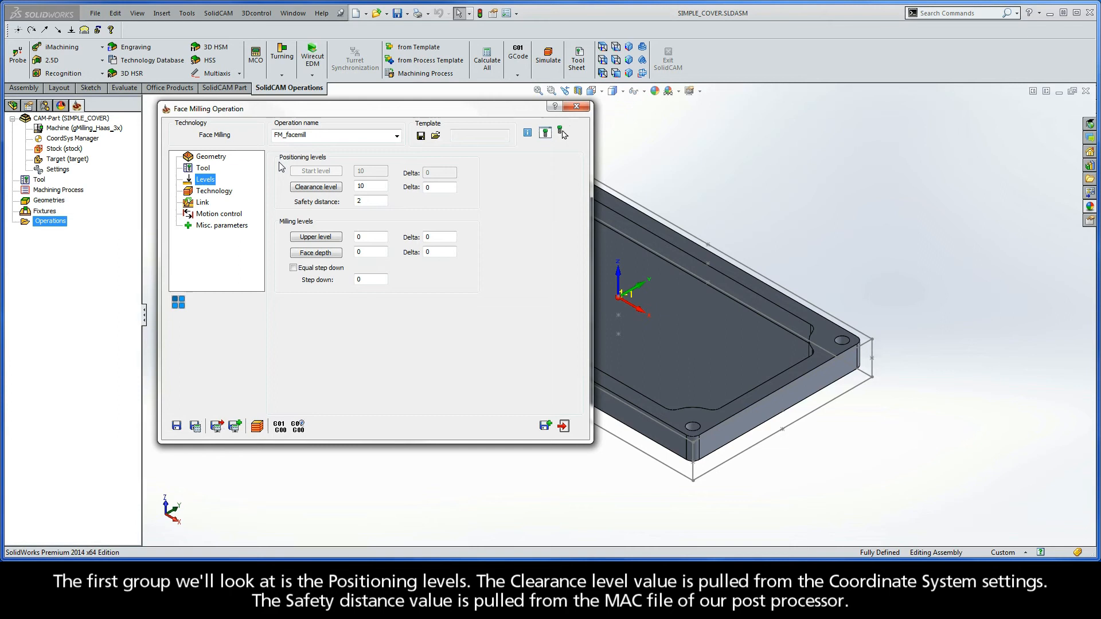
pyautogui.moveTo(328, 168)
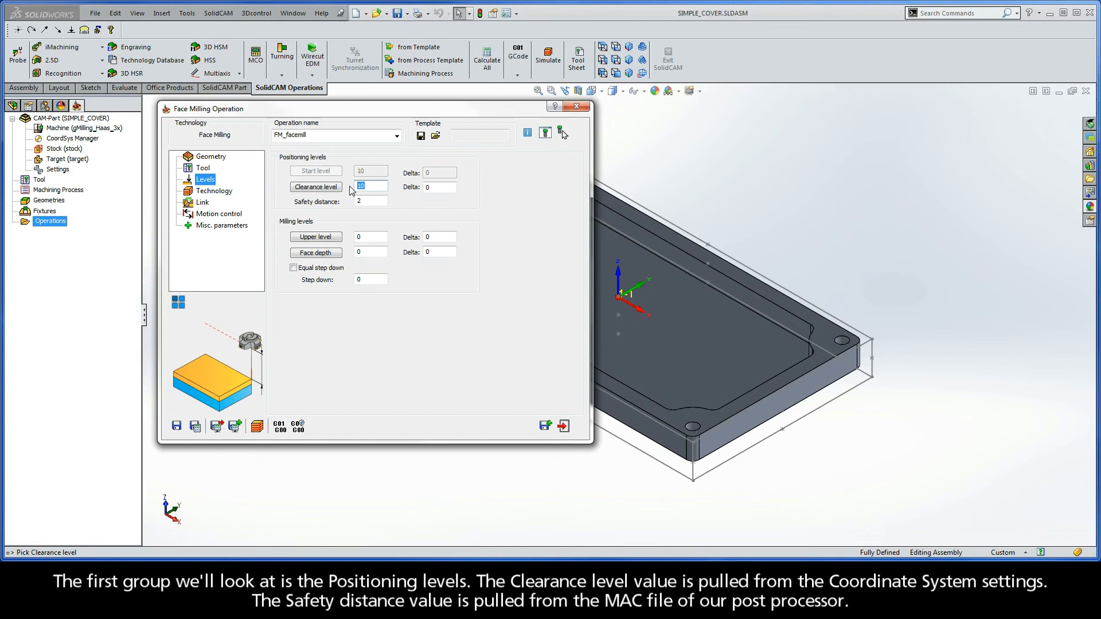
pyautogui.click(371, 200)
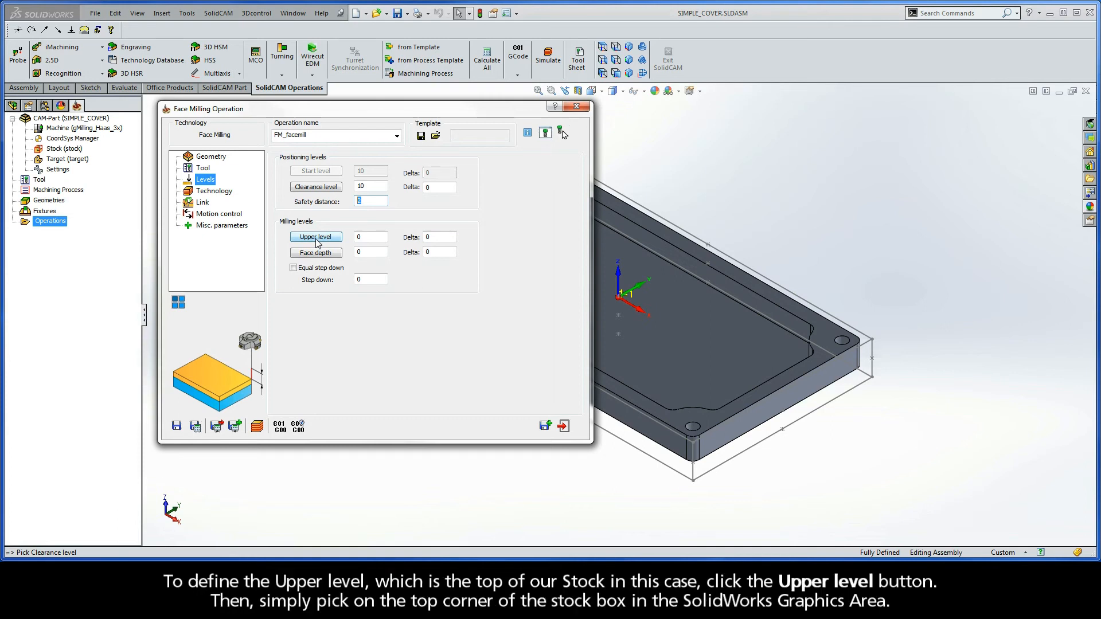
pyautogui.click(316, 236)
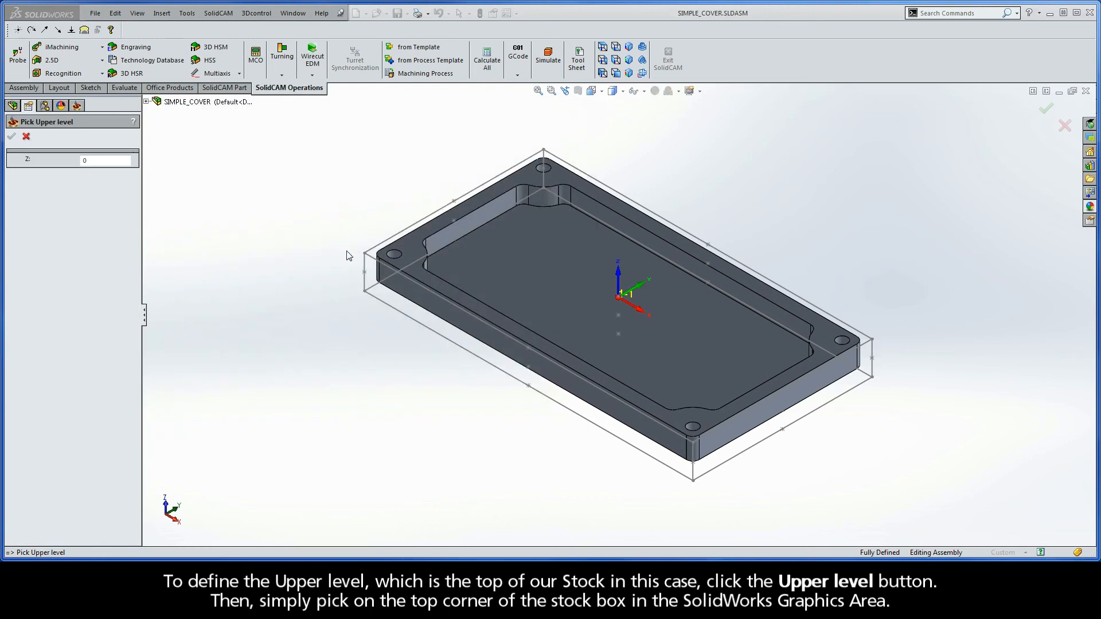
pyautogui.click(364, 252)
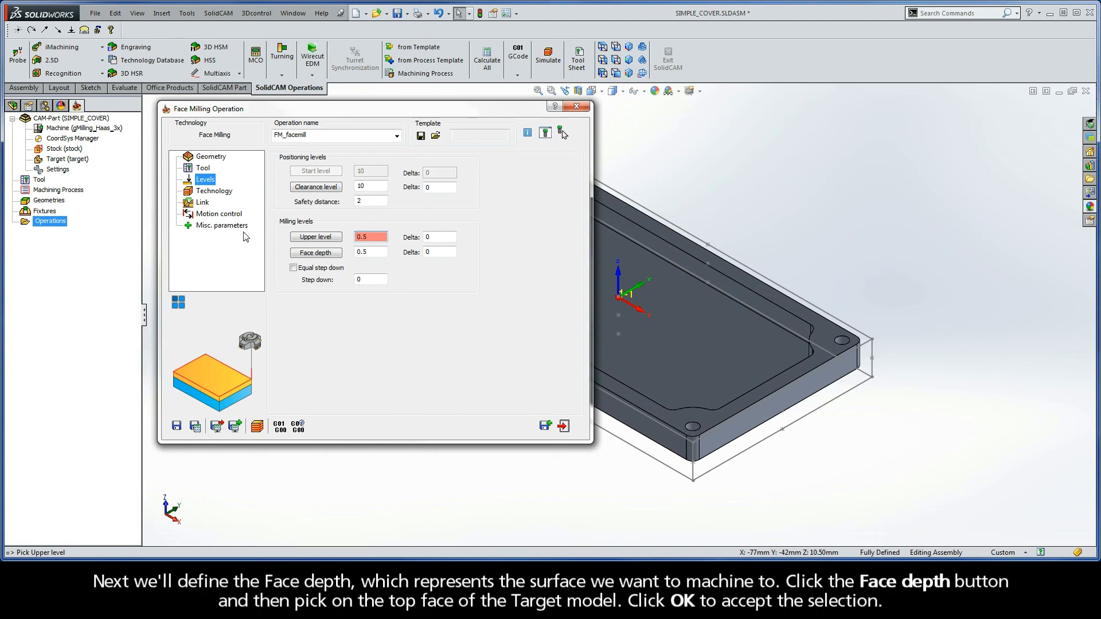
# Set the face depth to the target's top face (0.5)
pyautogui.click(316, 253)
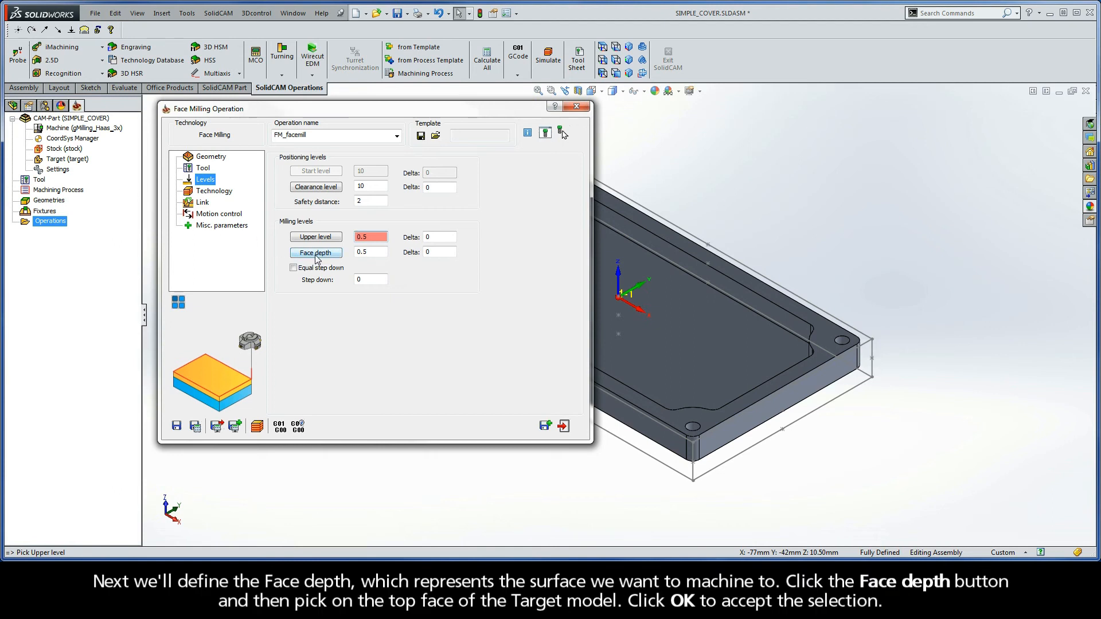
pyautogui.click(316, 252)
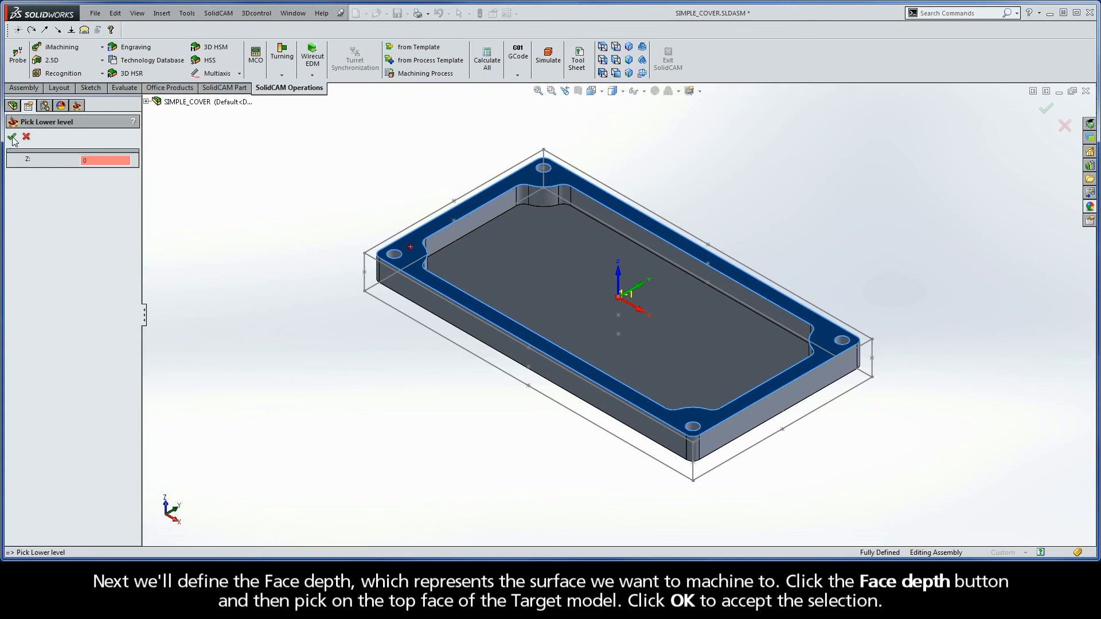
pyautogui.click(14, 135)
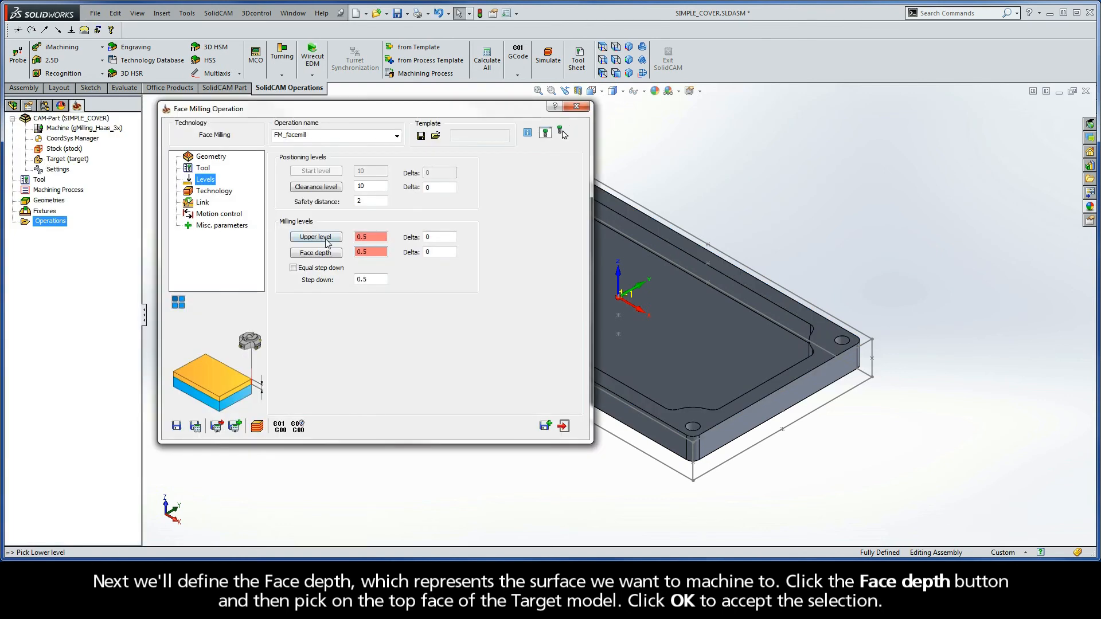
pyautogui.click(315, 236)
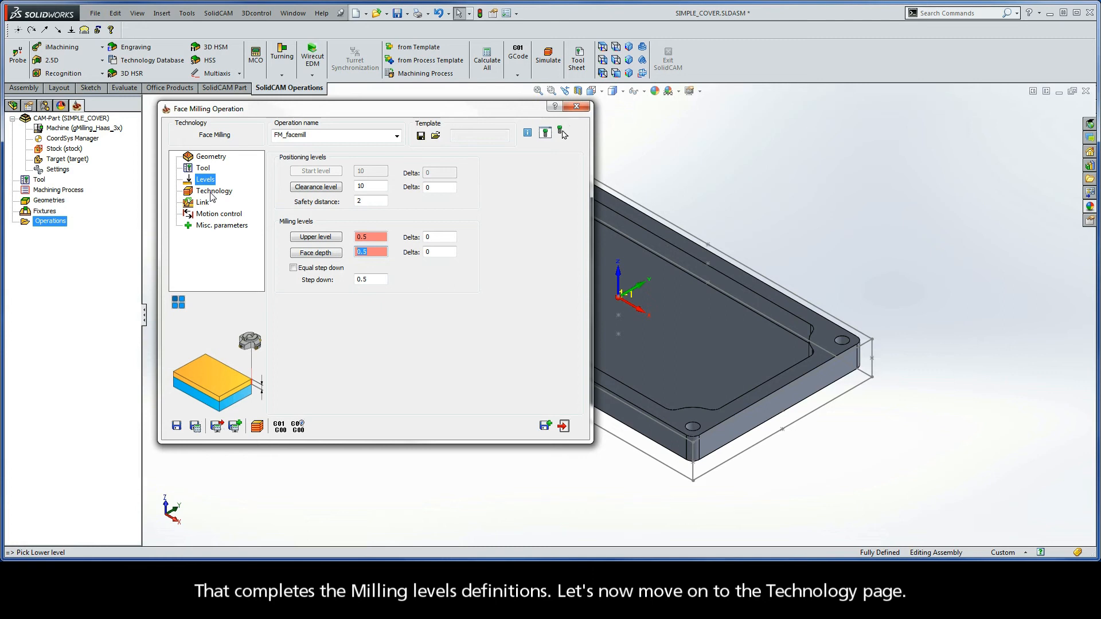
# Preview the Hatch and Contour face milling technologies
pyautogui.click(213, 190)
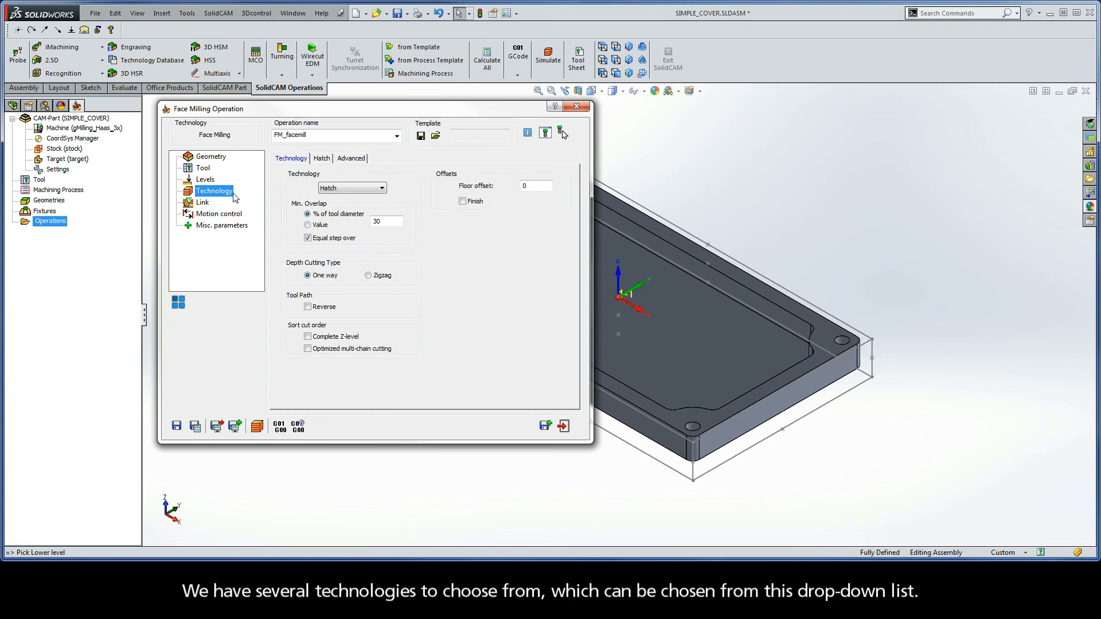
pyautogui.moveTo(371, 190)
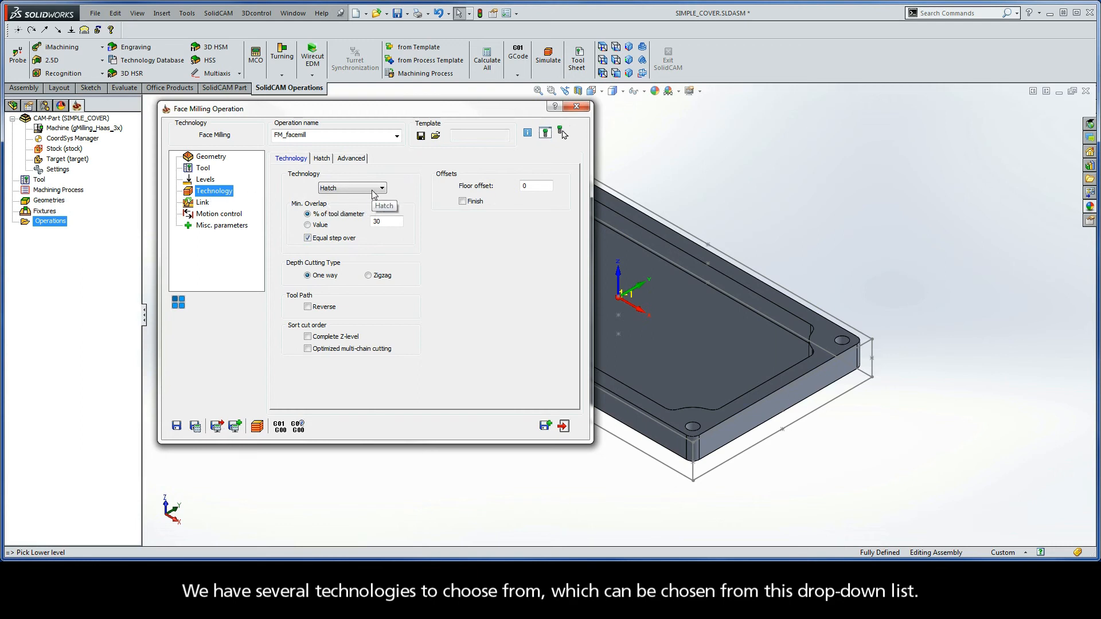
pyautogui.click(378, 188)
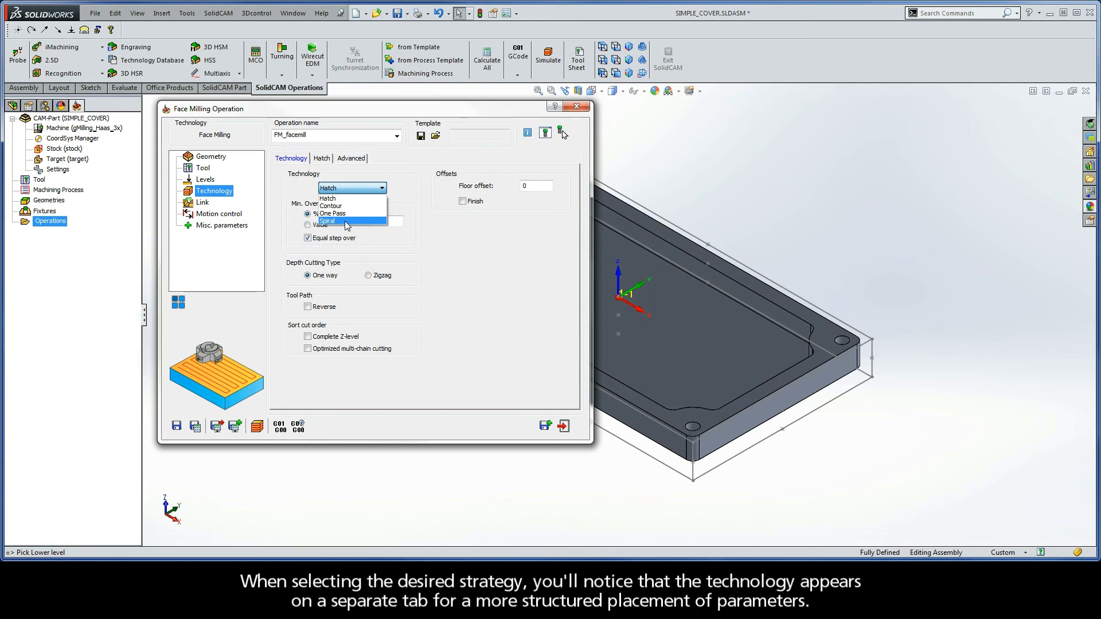
pyautogui.moveTo(342, 205)
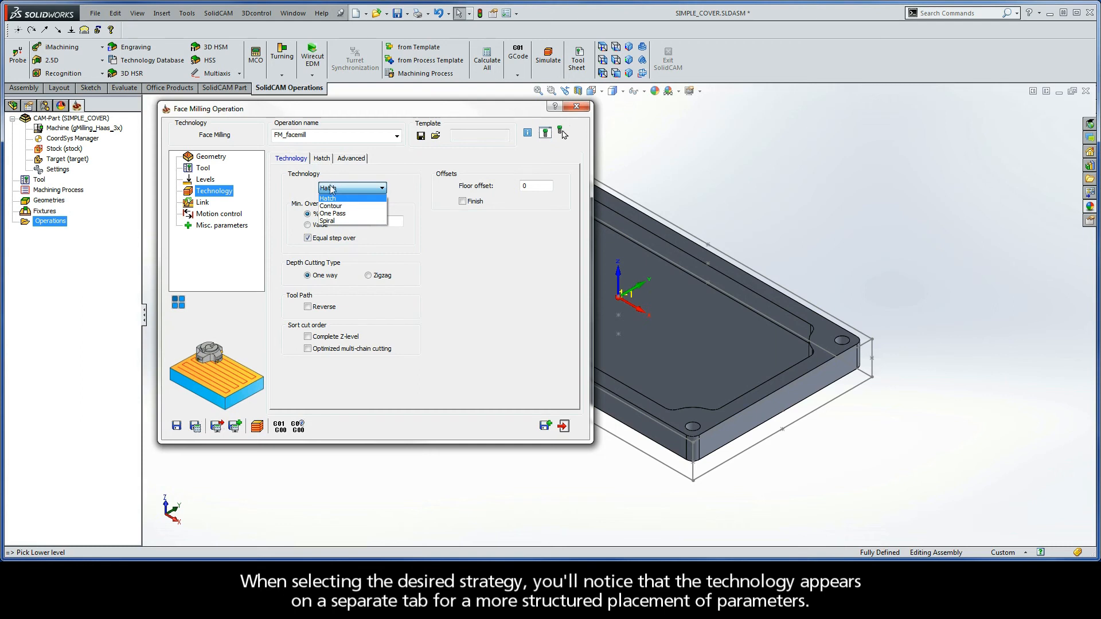
pyautogui.click(327, 197)
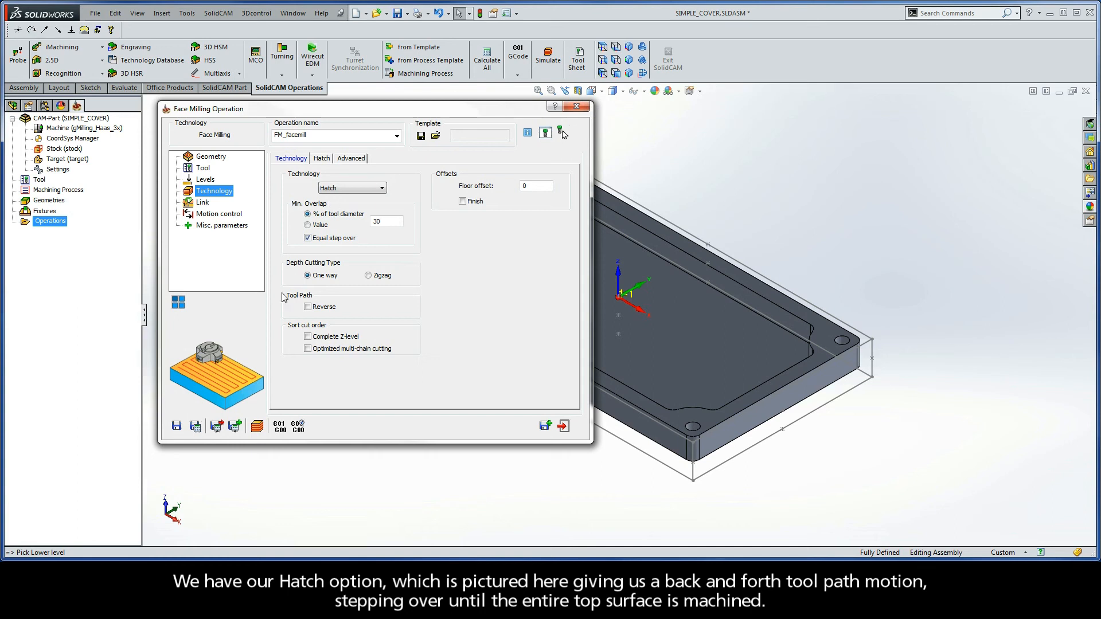
pyautogui.moveTo(218, 379)
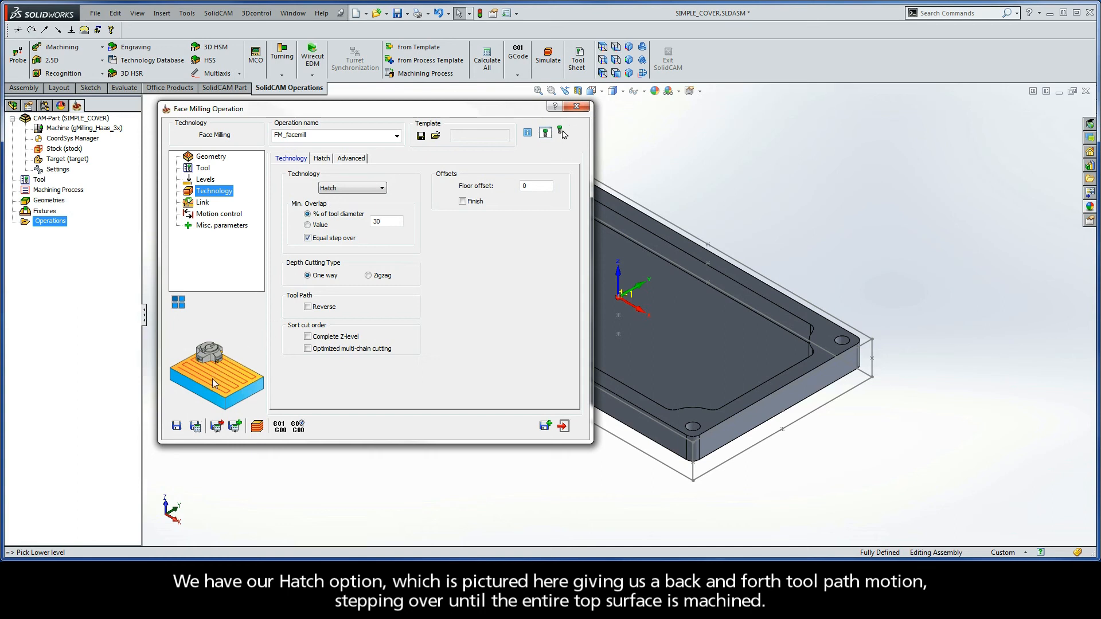
pyautogui.moveTo(209, 388)
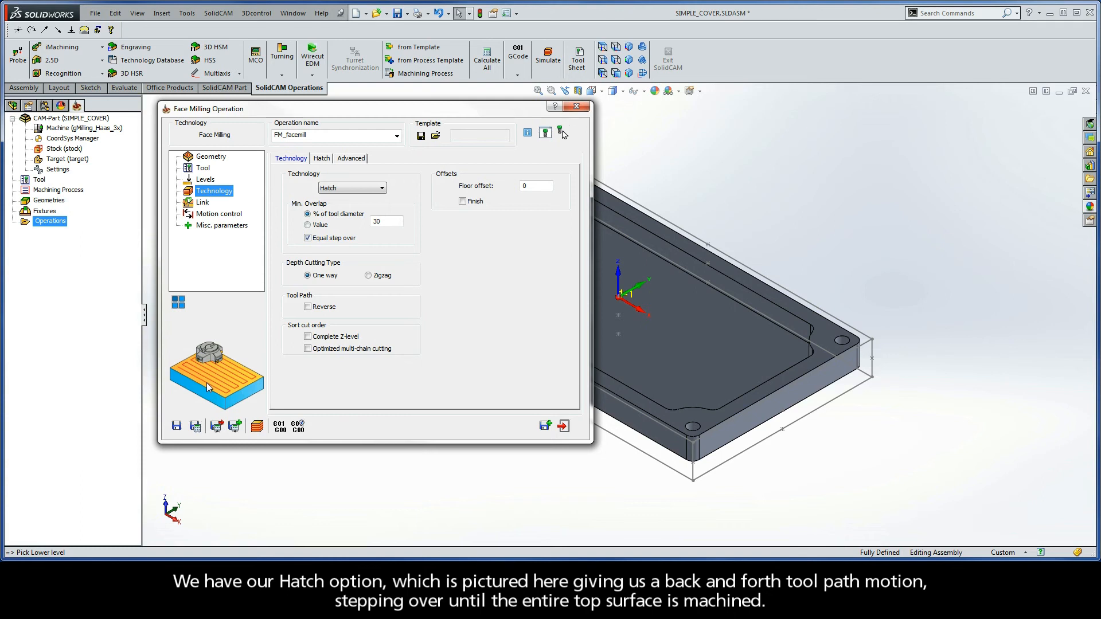
pyautogui.click(378, 188)
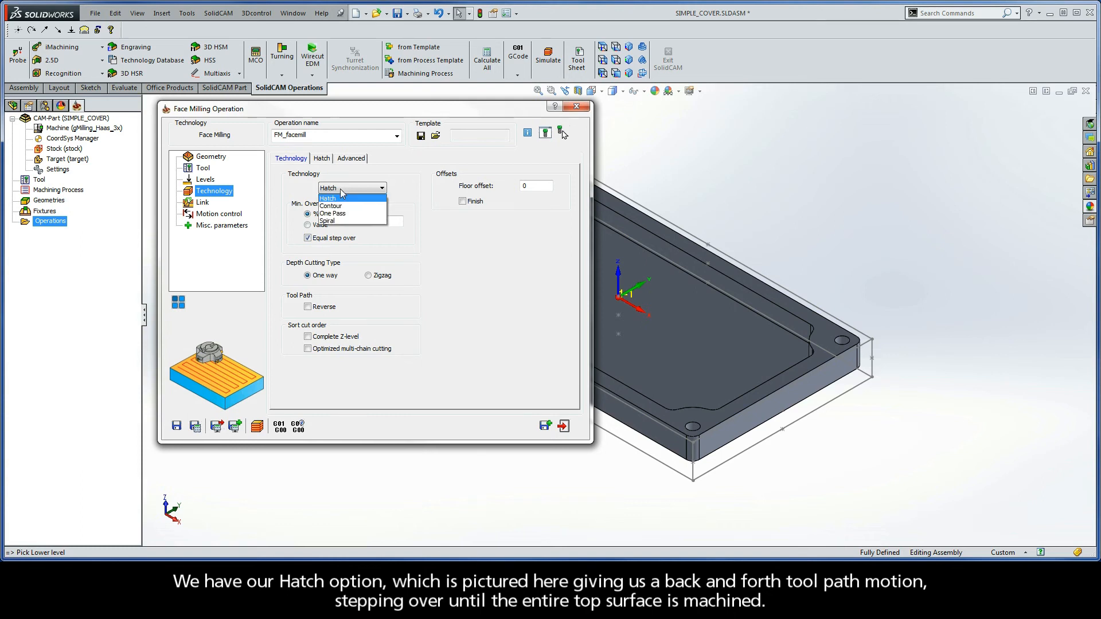
pyautogui.click(330, 205)
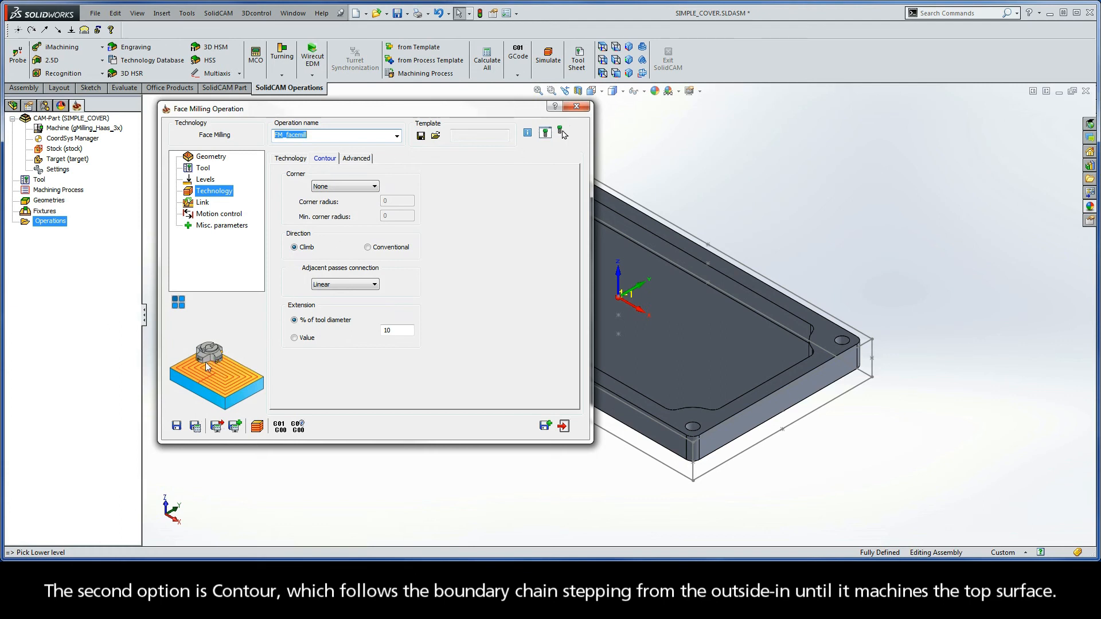
pyautogui.moveTo(234, 378)
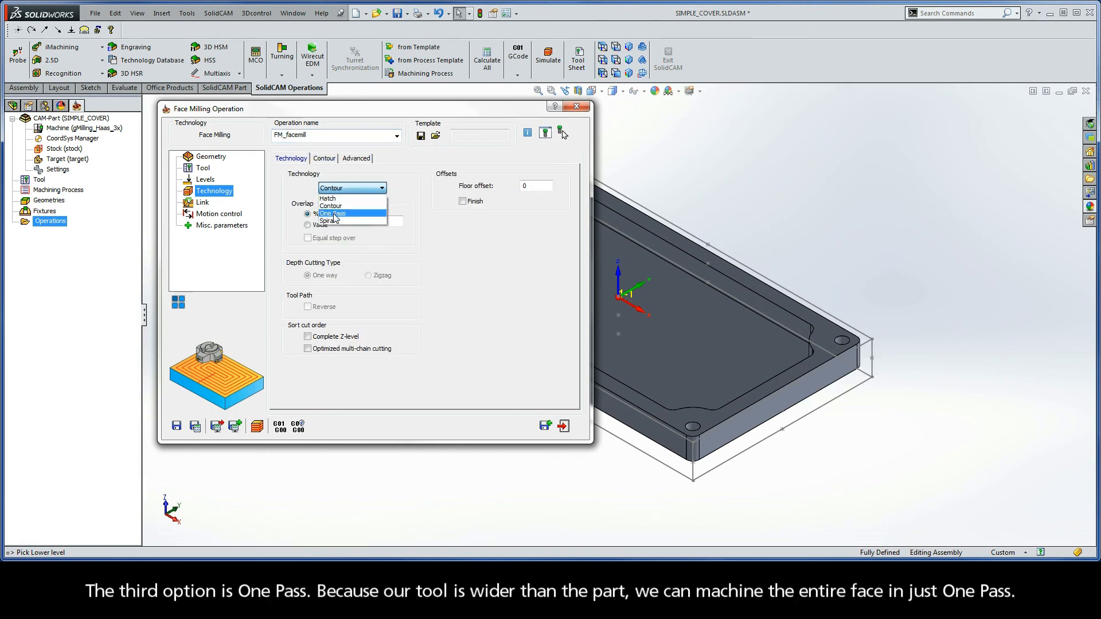
# Compare One Pass and Spiral, then settle on One Pass as the technology
pyautogui.click(332, 214)
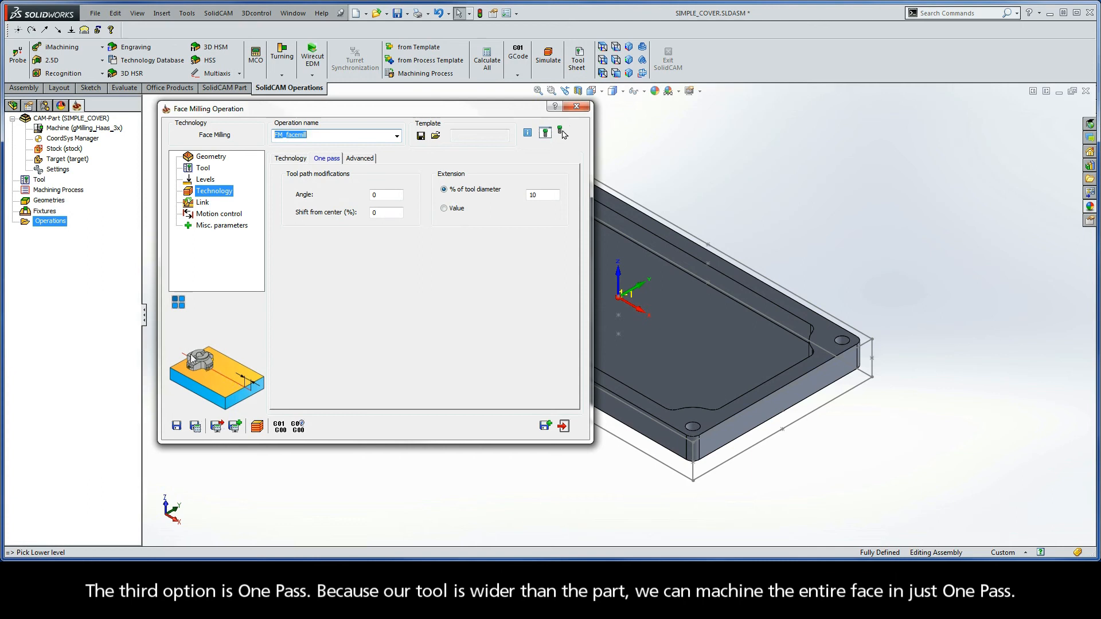
pyautogui.moveTo(245, 383)
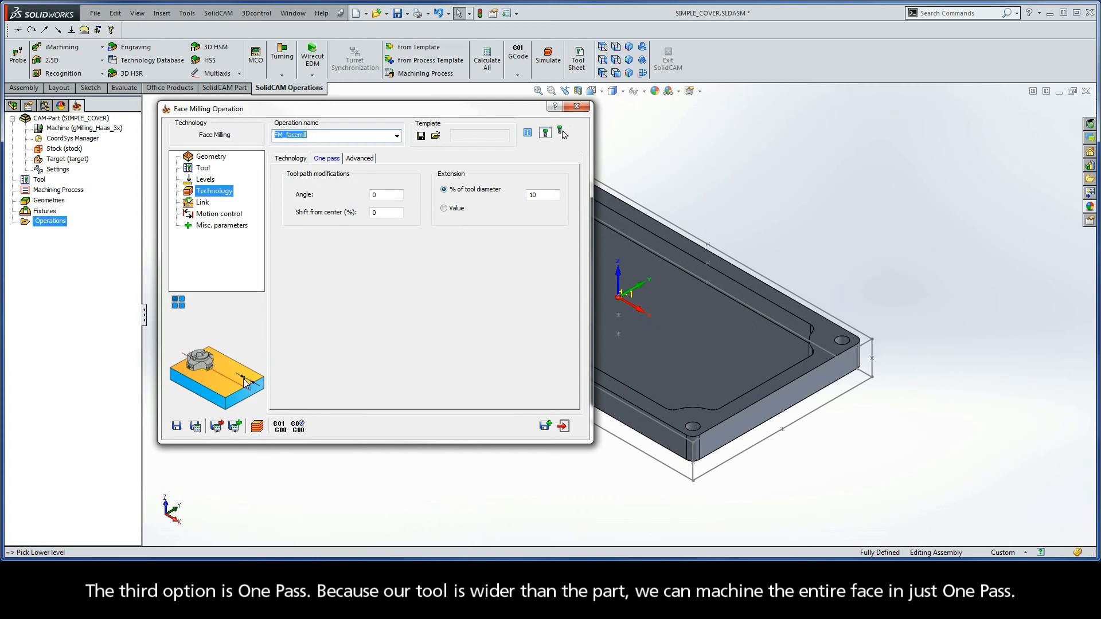
pyautogui.click(292, 158)
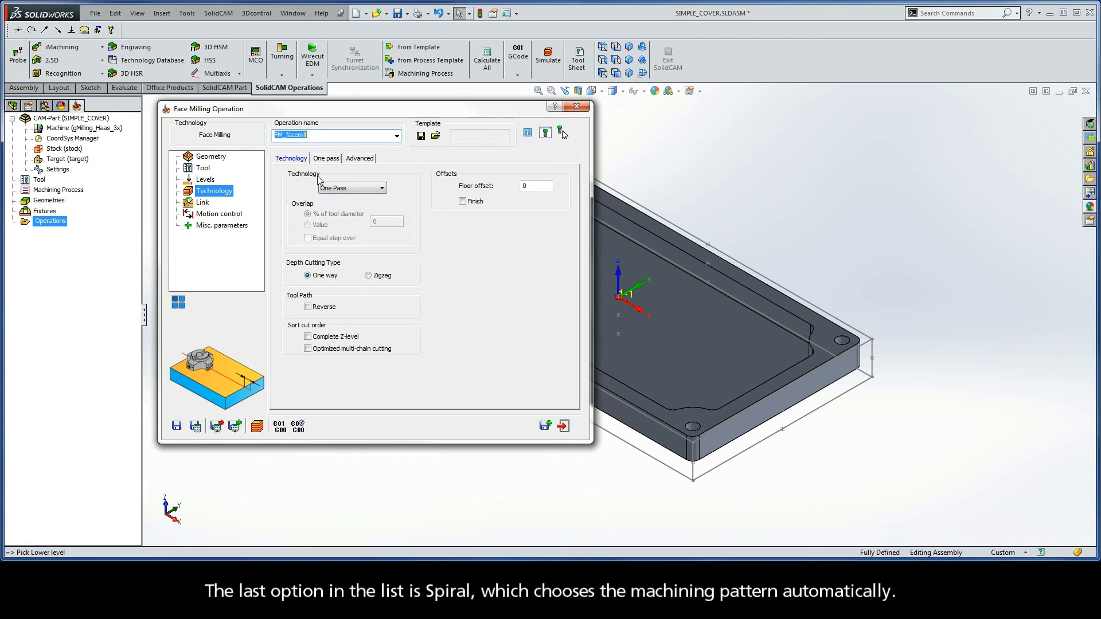
pyautogui.click(375, 188)
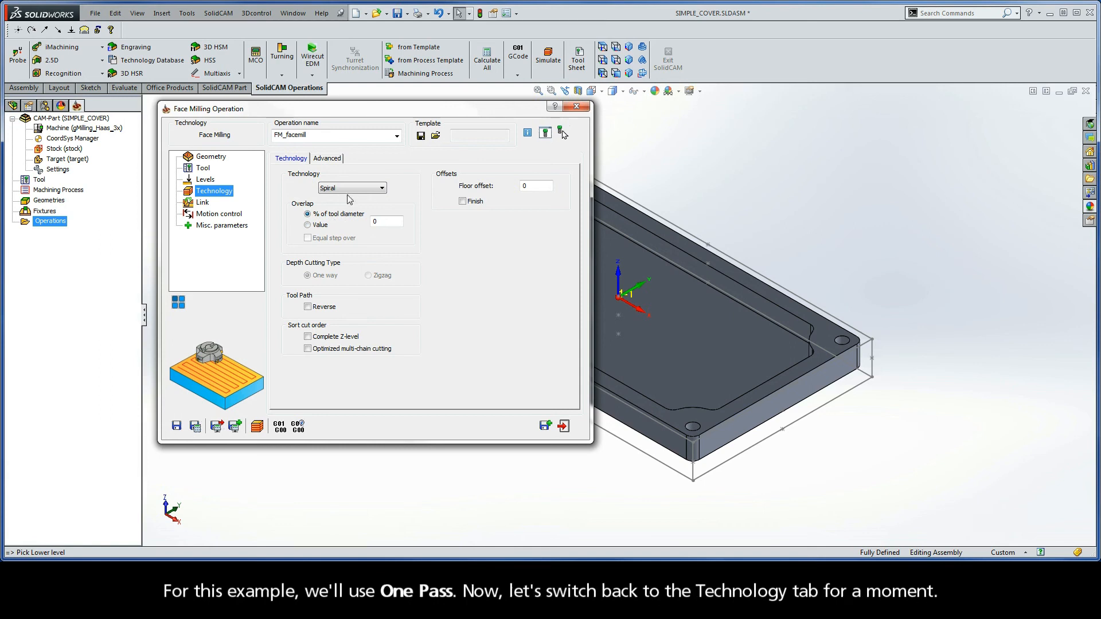
pyautogui.click(381, 188)
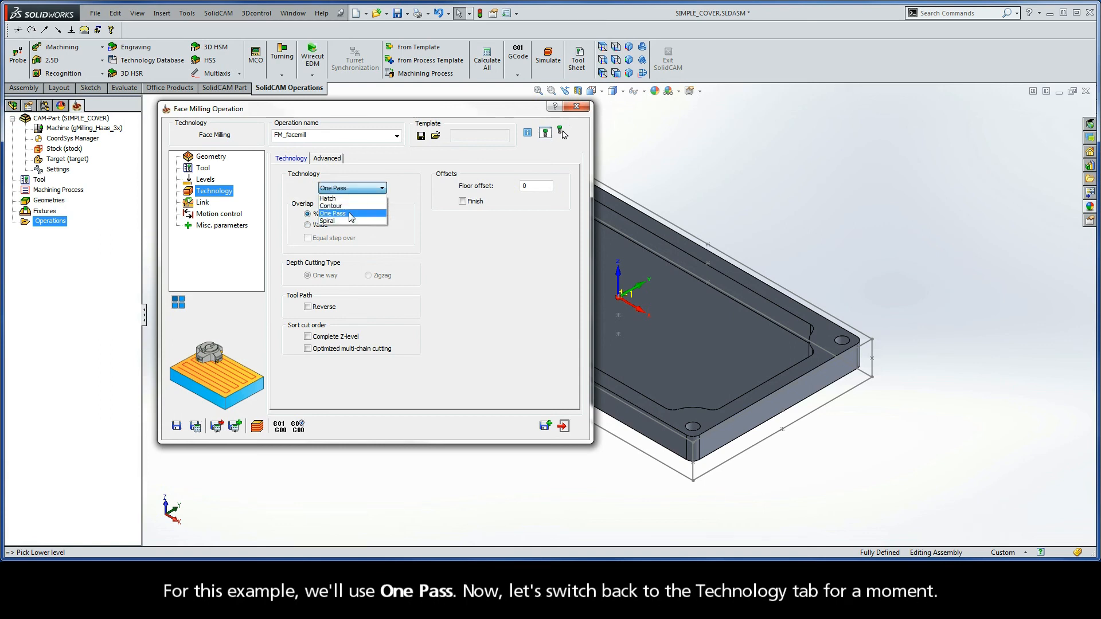
pyautogui.click(332, 213)
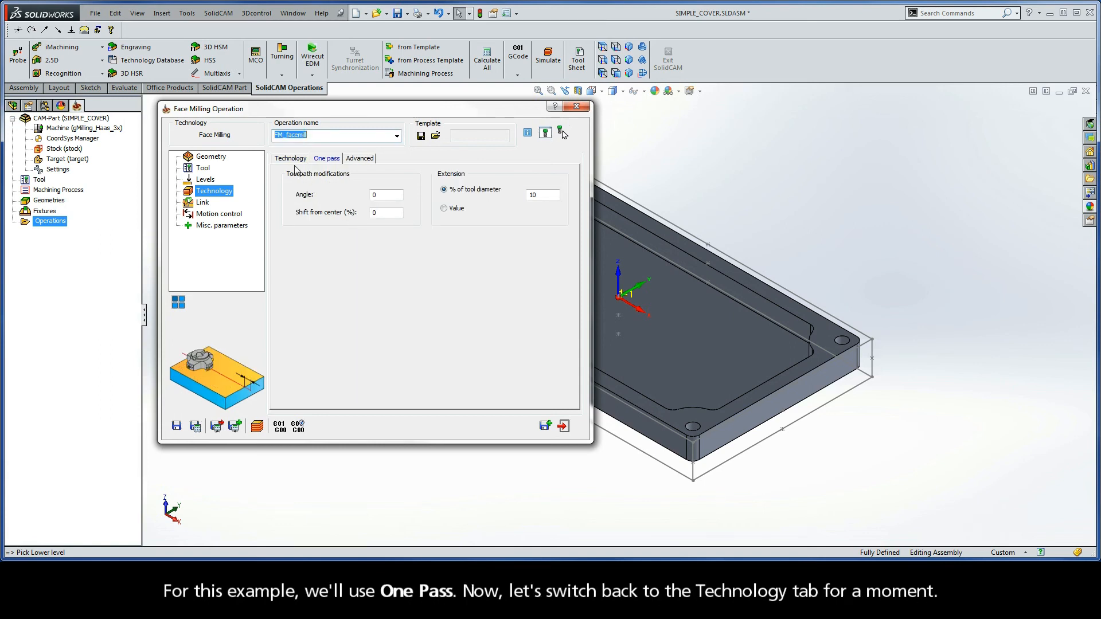
# Return to the general technology settings showing One Pass, floor offset 0, one-way cutting
pyautogui.click(292, 158)
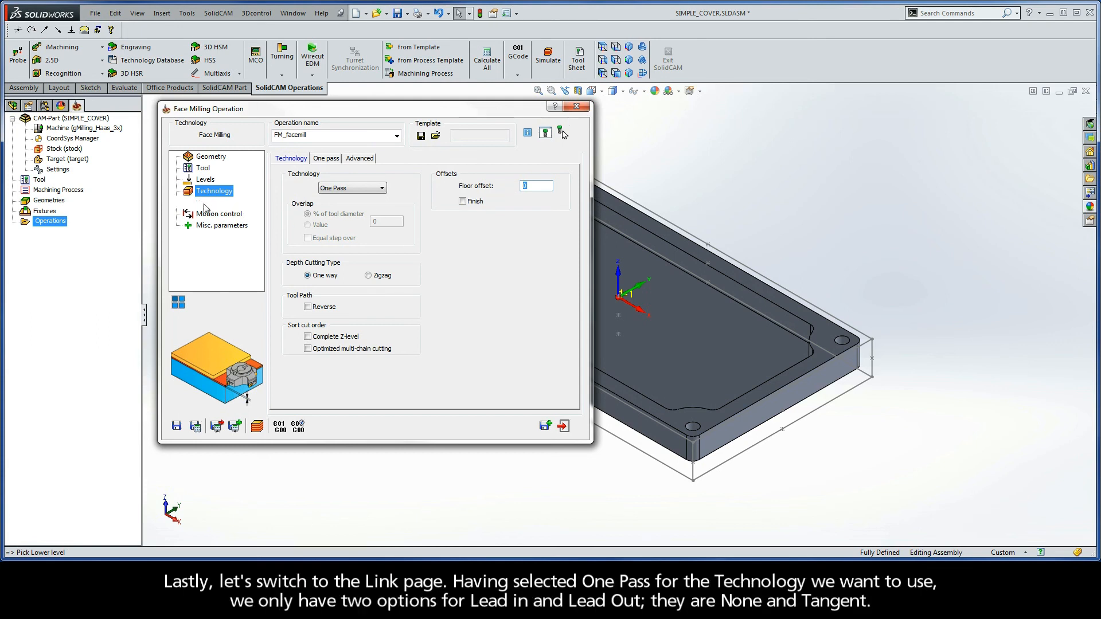
# Set Lead in to Tangent, check Same as Lead in for lead out, then return Lead in to None
pyautogui.click(202, 202)
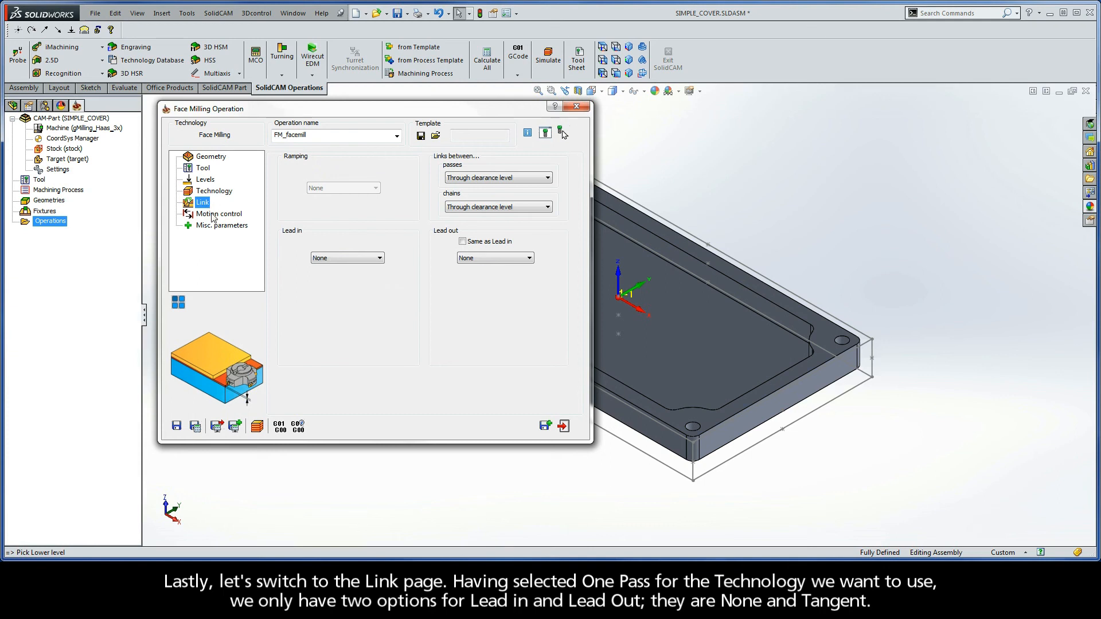
pyautogui.moveTo(285, 241)
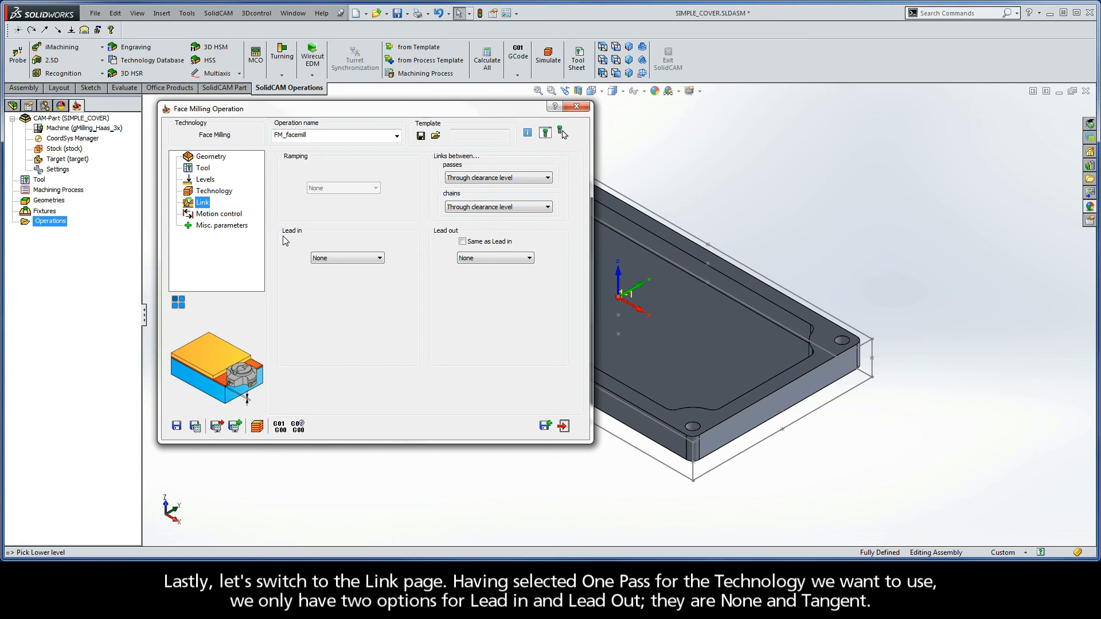
pyautogui.moveTo(431, 238)
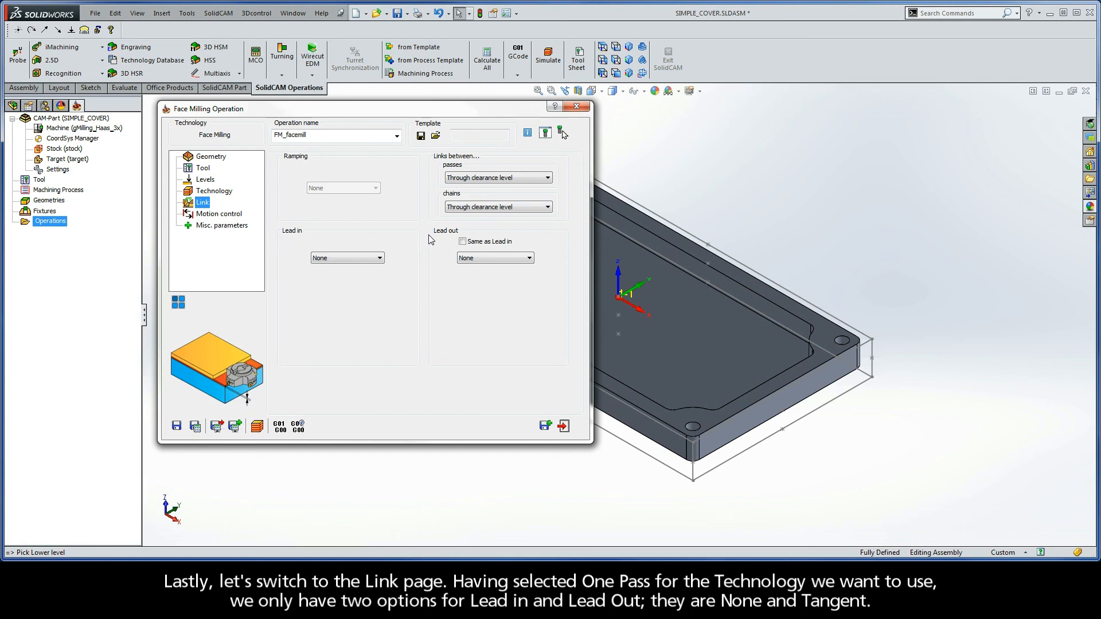
pyautogui.click(375, 258)
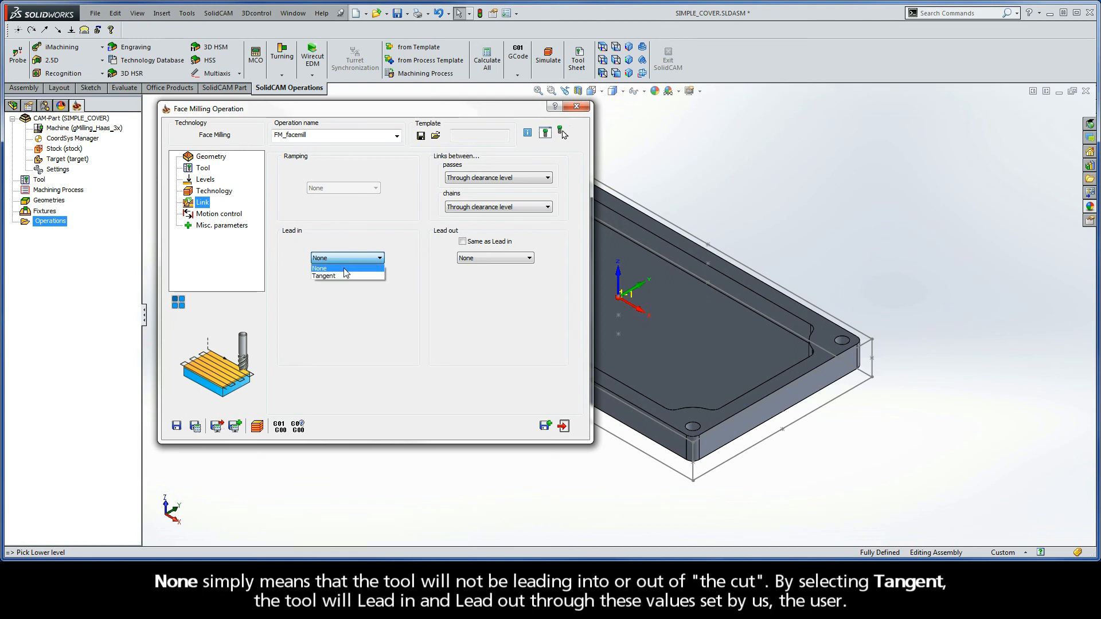
pyautogui.click(323, 275)
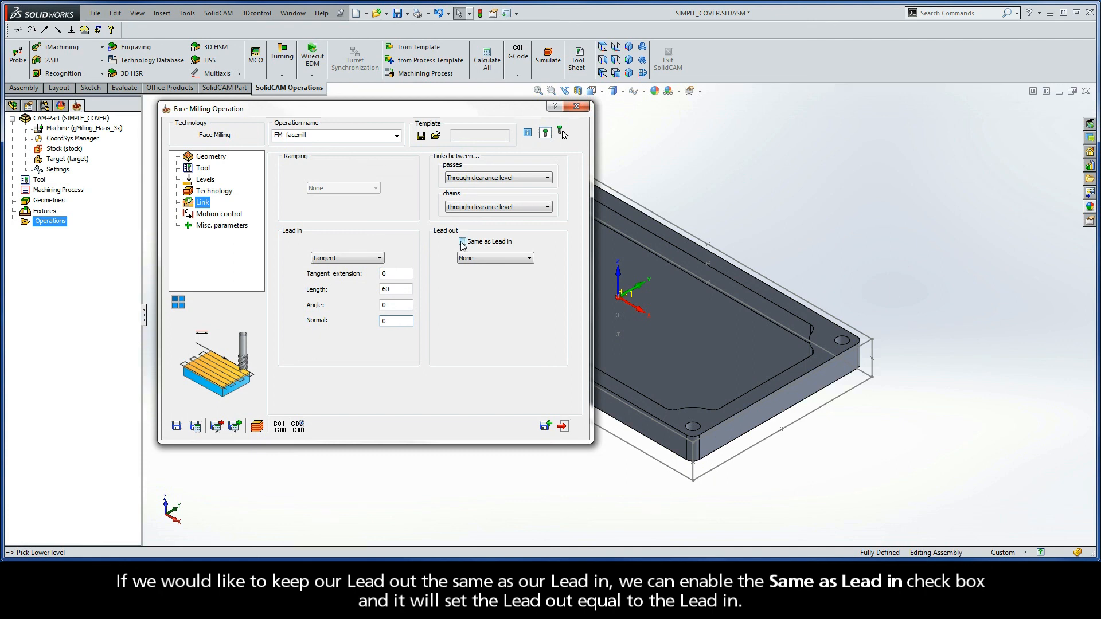
pyautogui.click(461, 241)
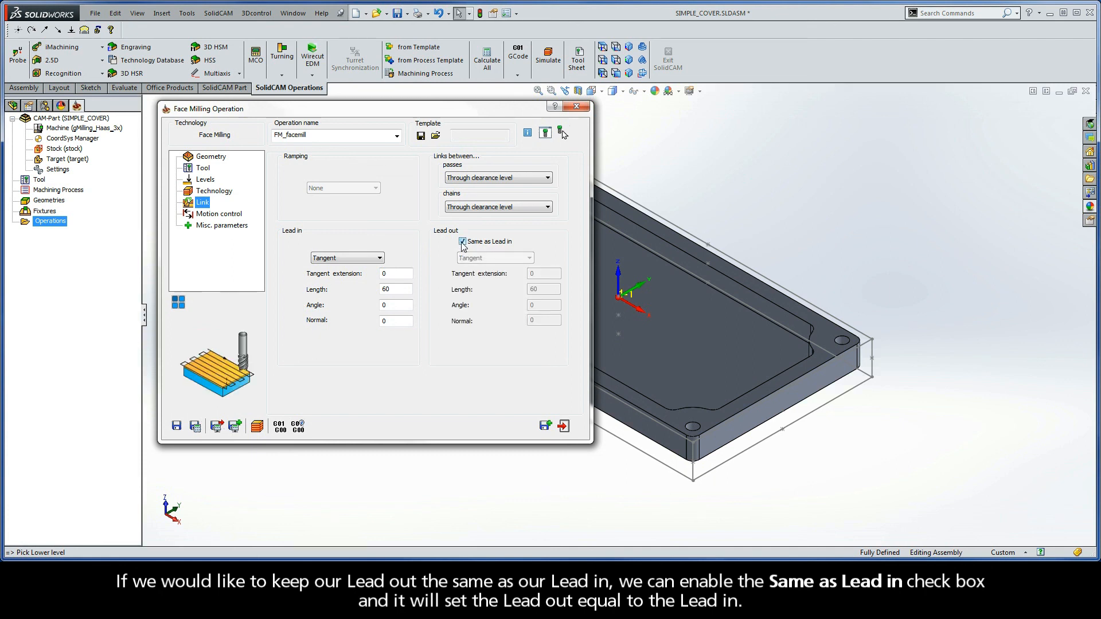
pyautogui.click(462, 240)
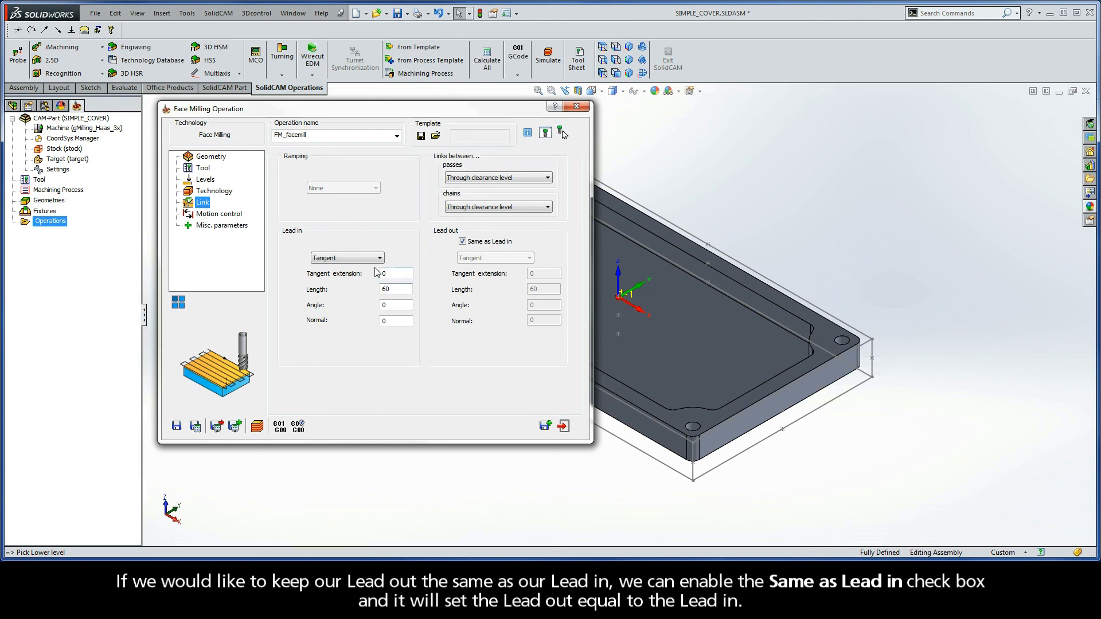
pyautogui.click(346, 257)
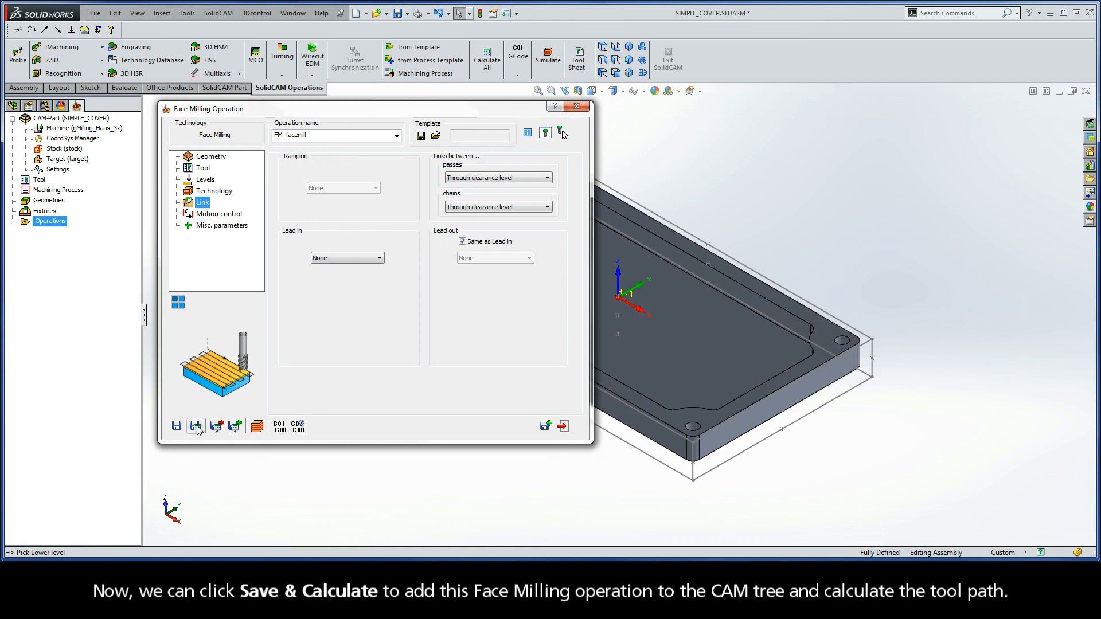
# Save and calculate FM_facemill so it appears under MAC 1 with its tool path
pyautogui.click(195, 426)
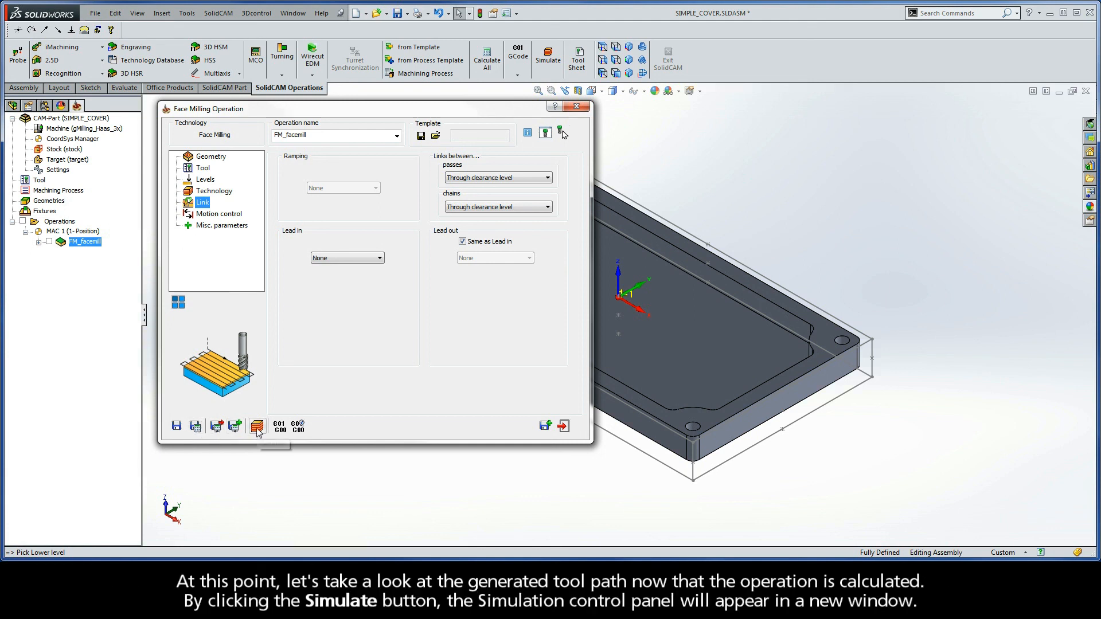
pyautogui.moveTo(257, 425)
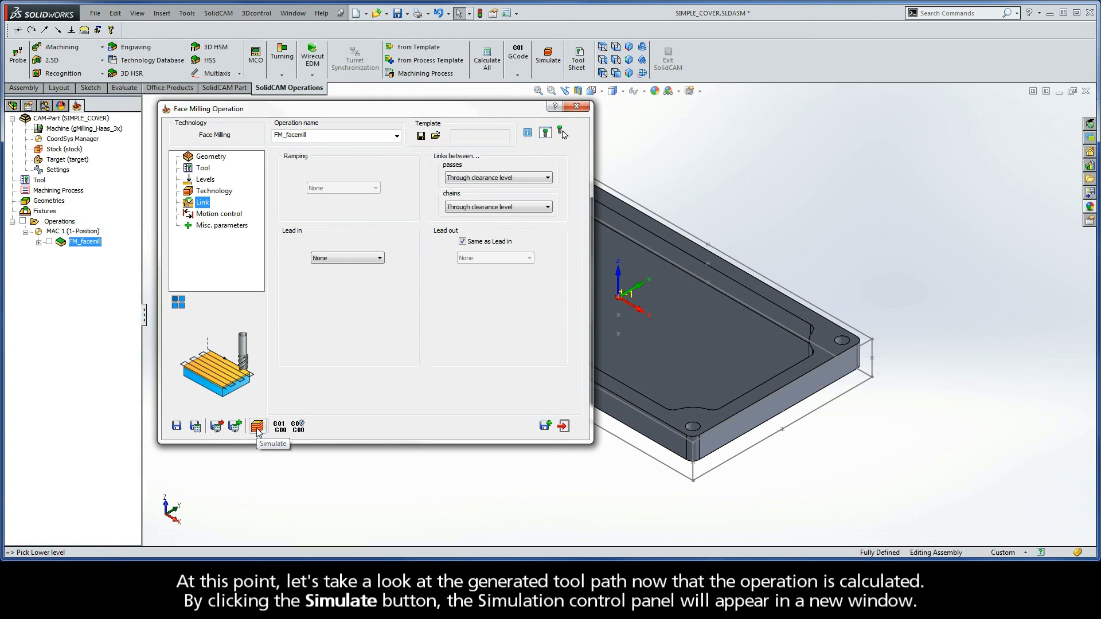
# Play FM_facemill's wireframe tool path in Host CAD simulation, then exit simulation and the operation dialog
pyautogui.click(257, 425)
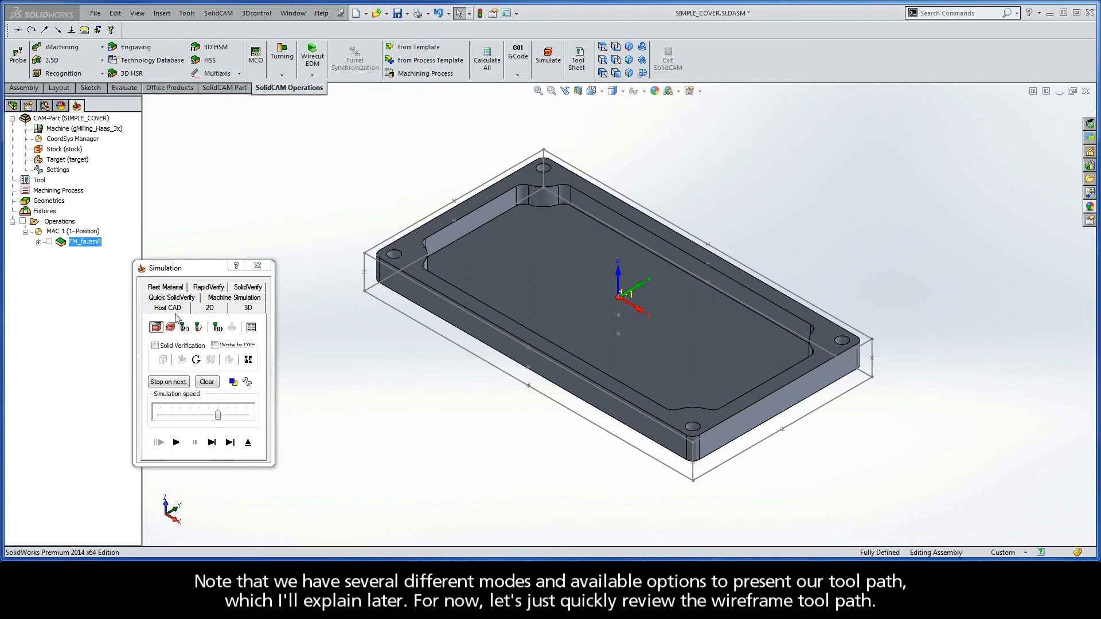
pyautogui.moveTo(196, 319)
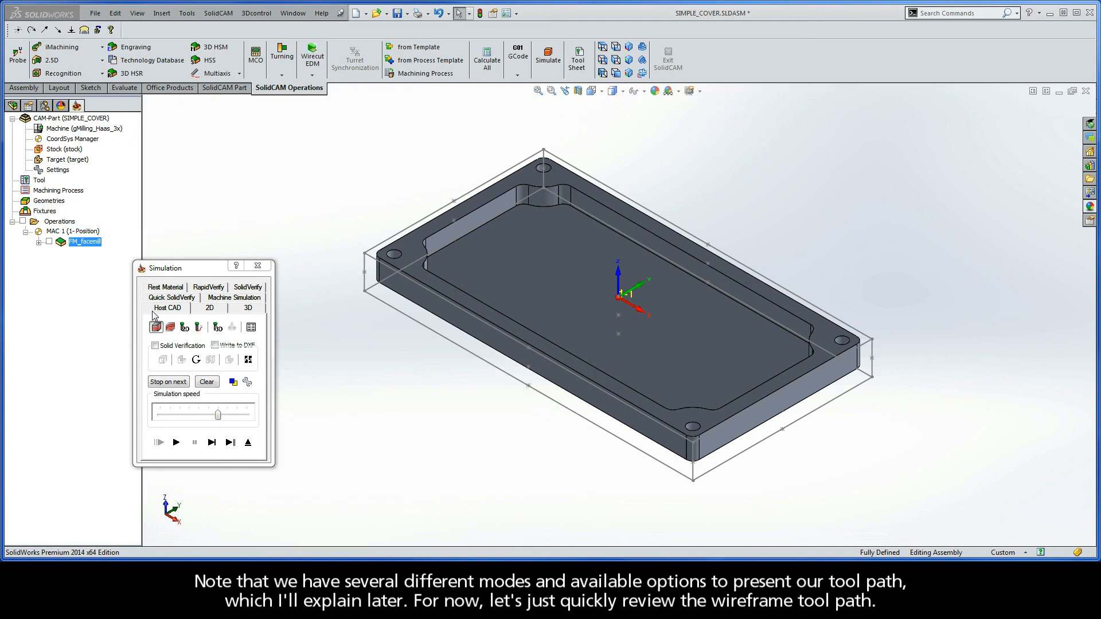
pyautogui.moveTo(185, 315)
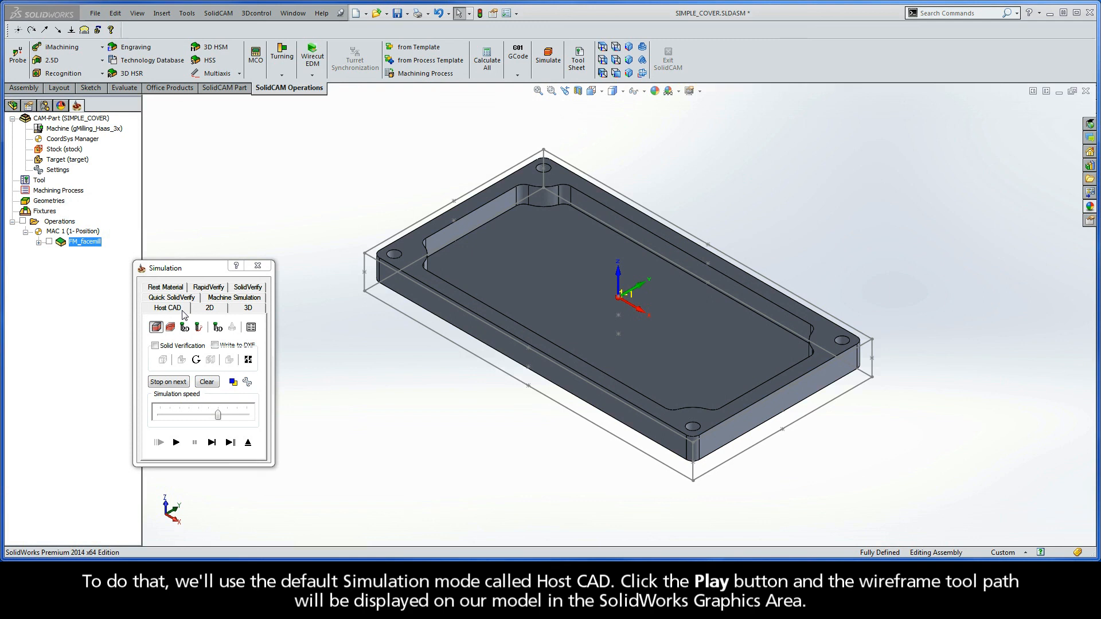
pyautogui.click(177, 443)
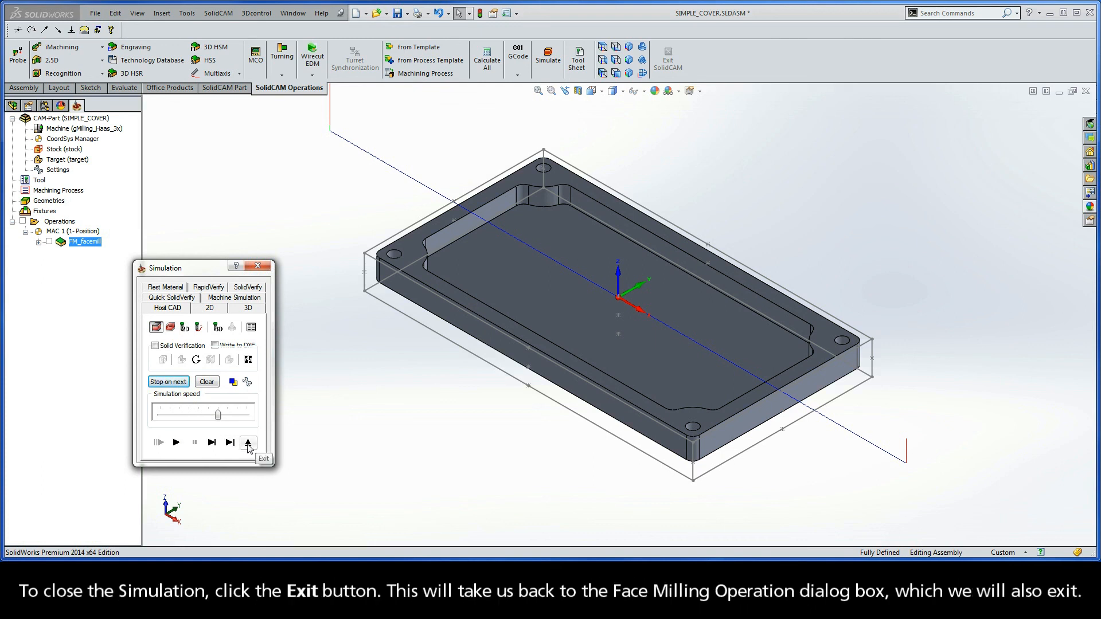
pyautogui.click(247, 442)
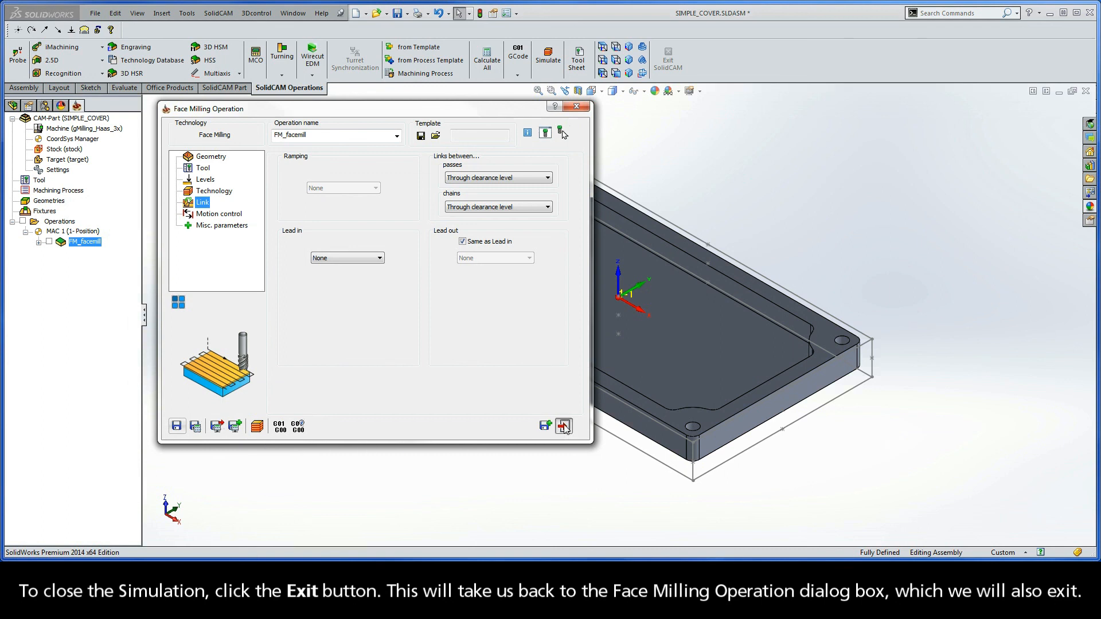
pyautogui.click(564, 425)
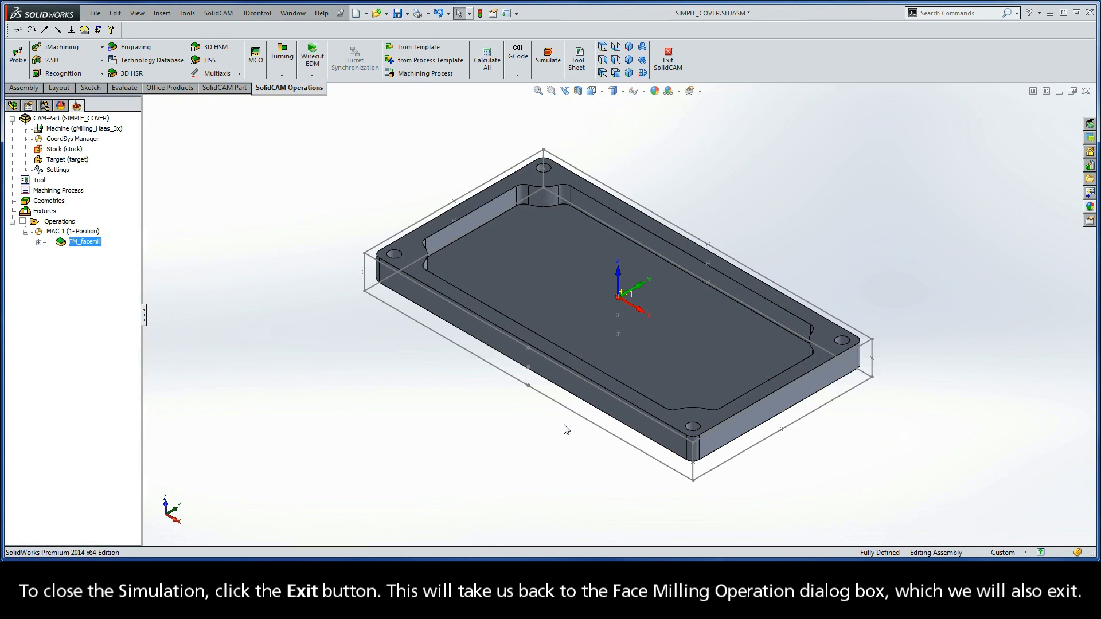